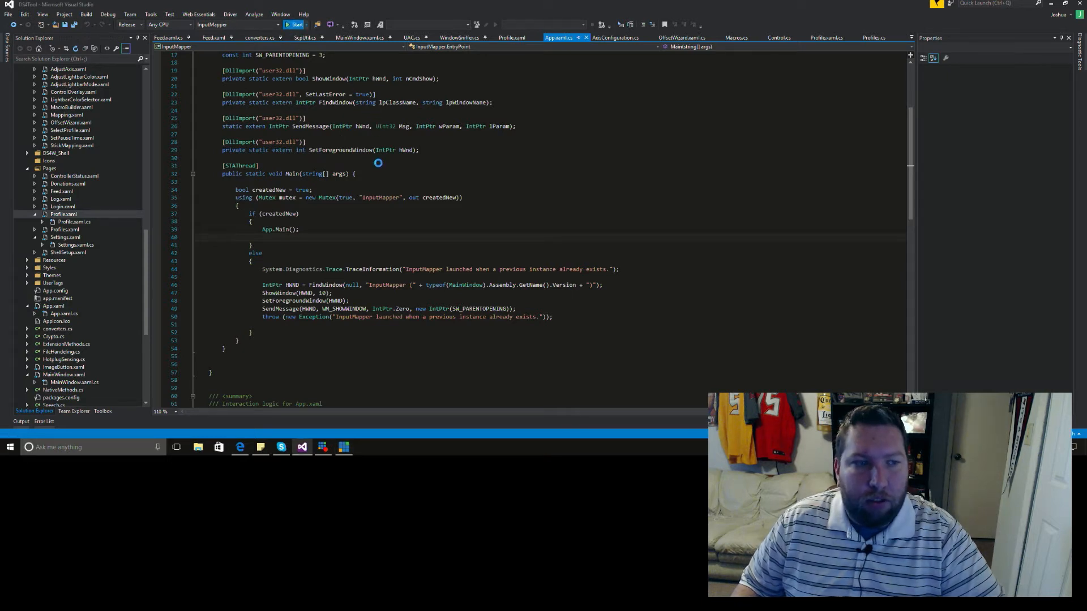
Step: Build and launch the InputMapper project from Visual Studio's Start button
click(297, 24)
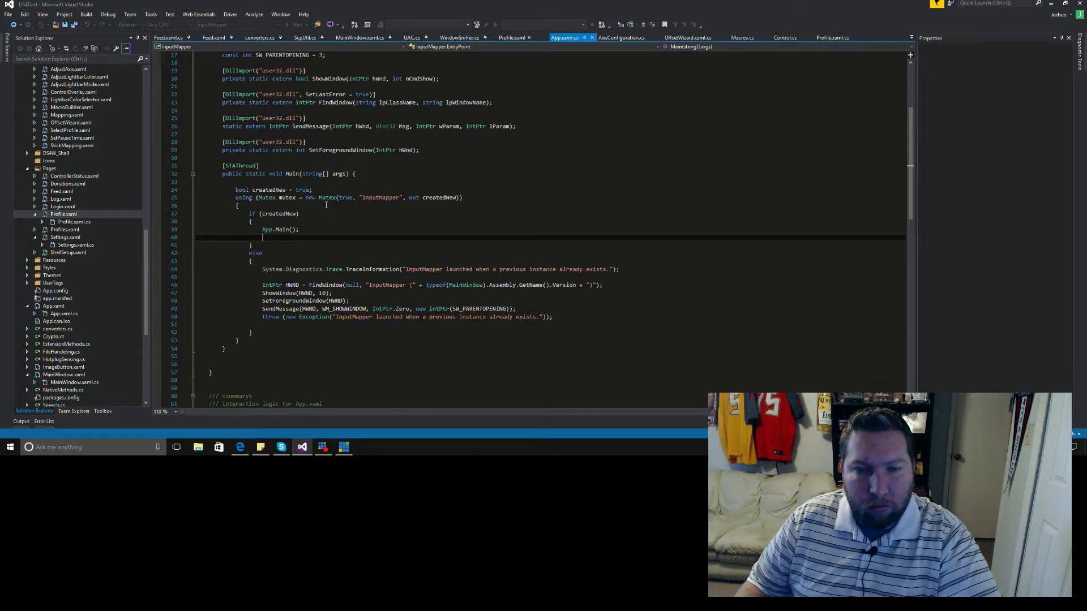
click(297, 24)
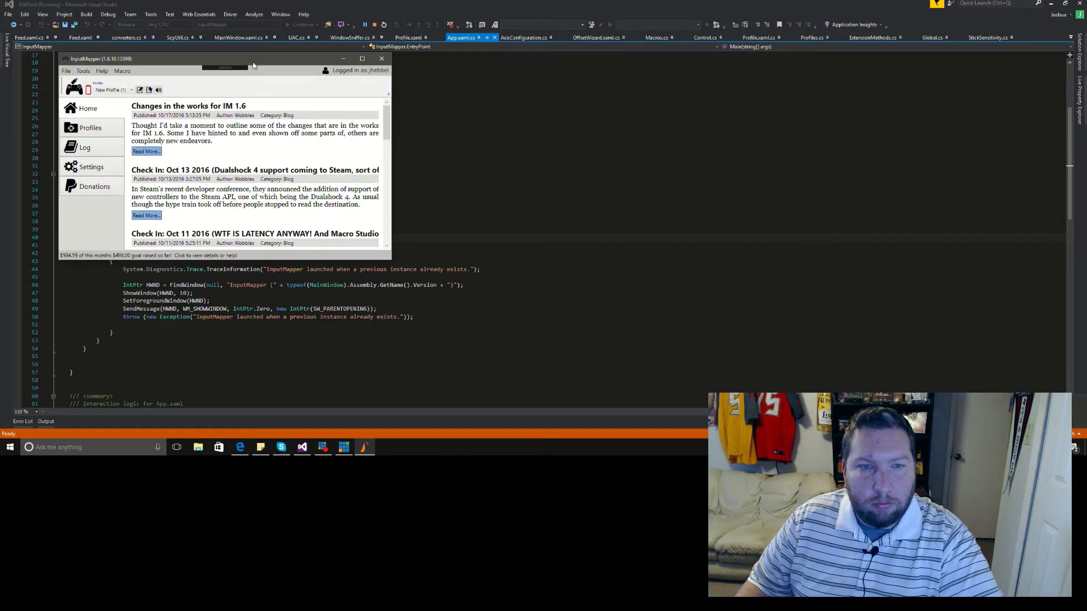
Step: Drag the InputMapper window toward the centre of the screen
drag(222, 58, 357, 101)
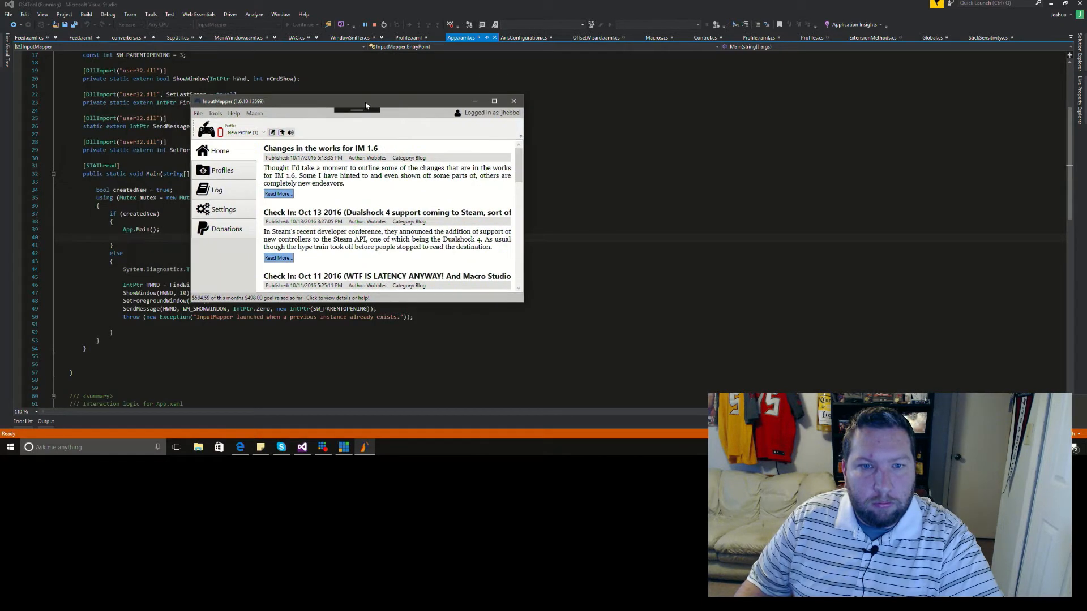
drag(366, 102, 365, 96)
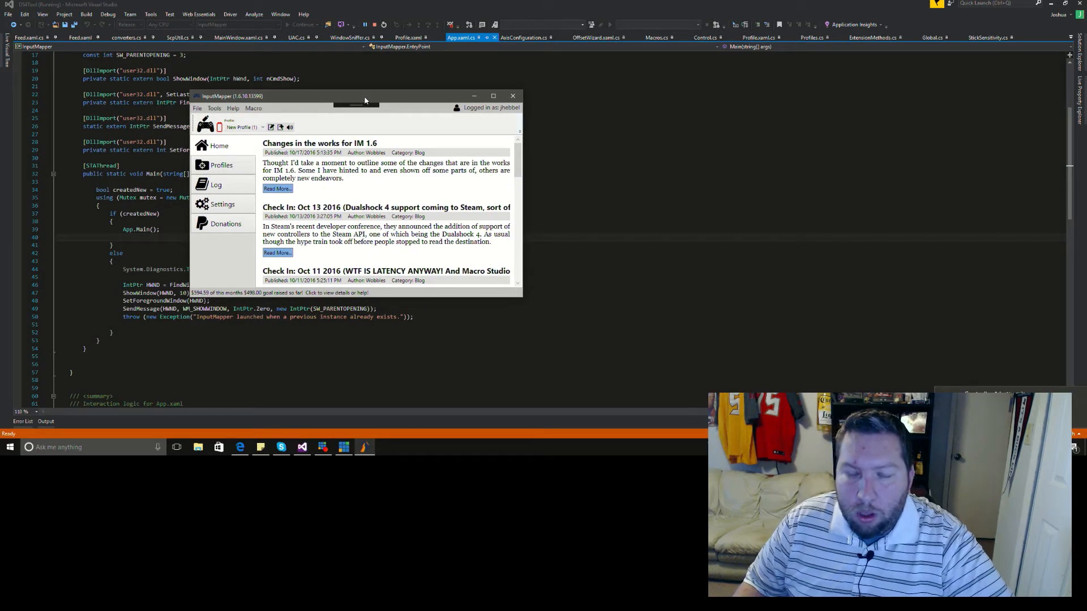
mouse_move(309, 96)
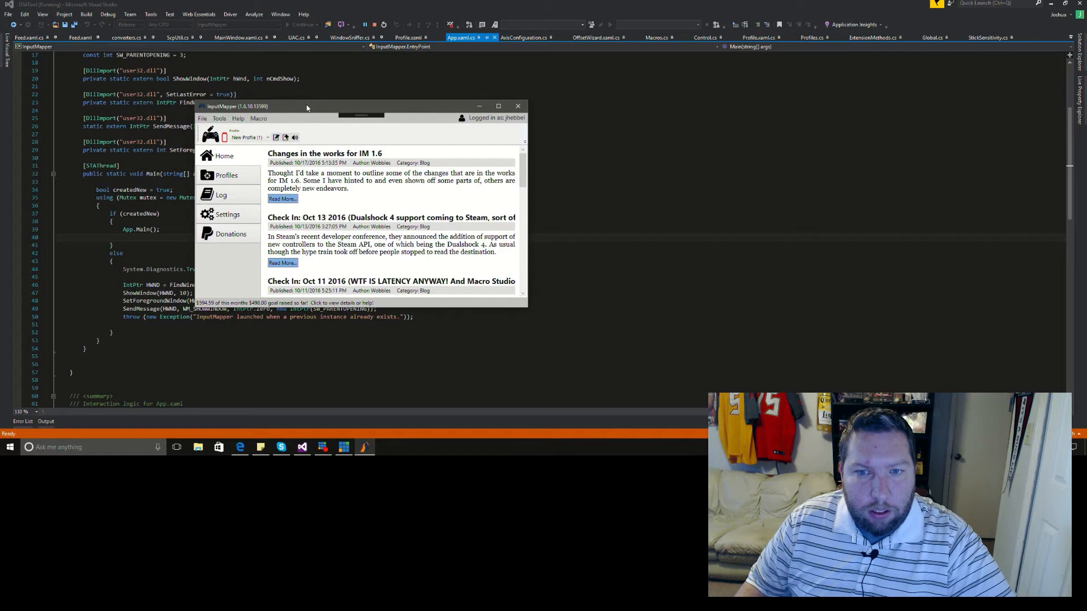
mouse_move(276, 109)
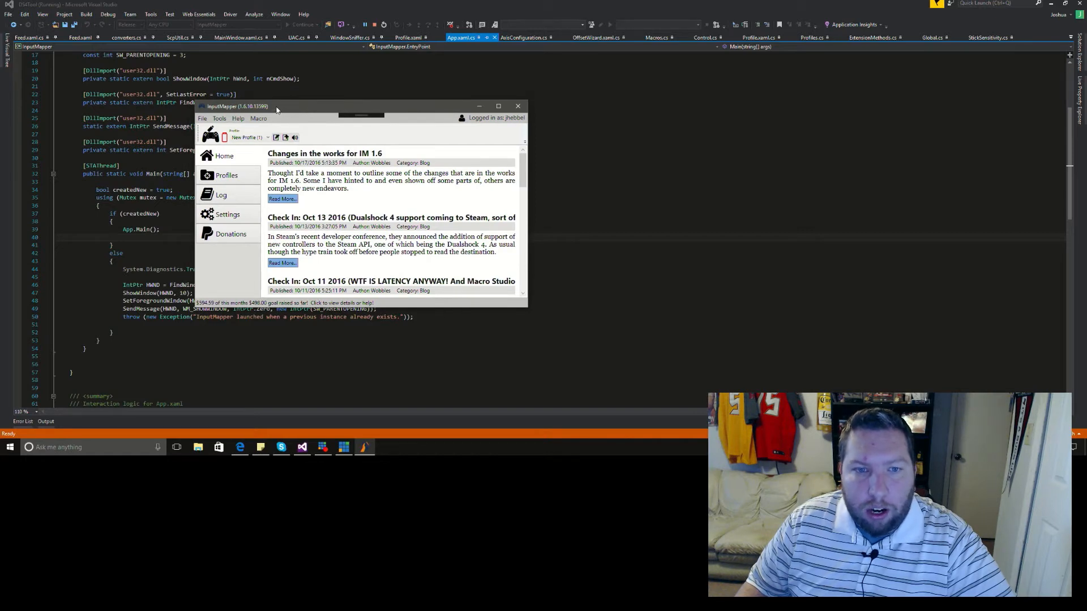
mouse_move(258, 117)
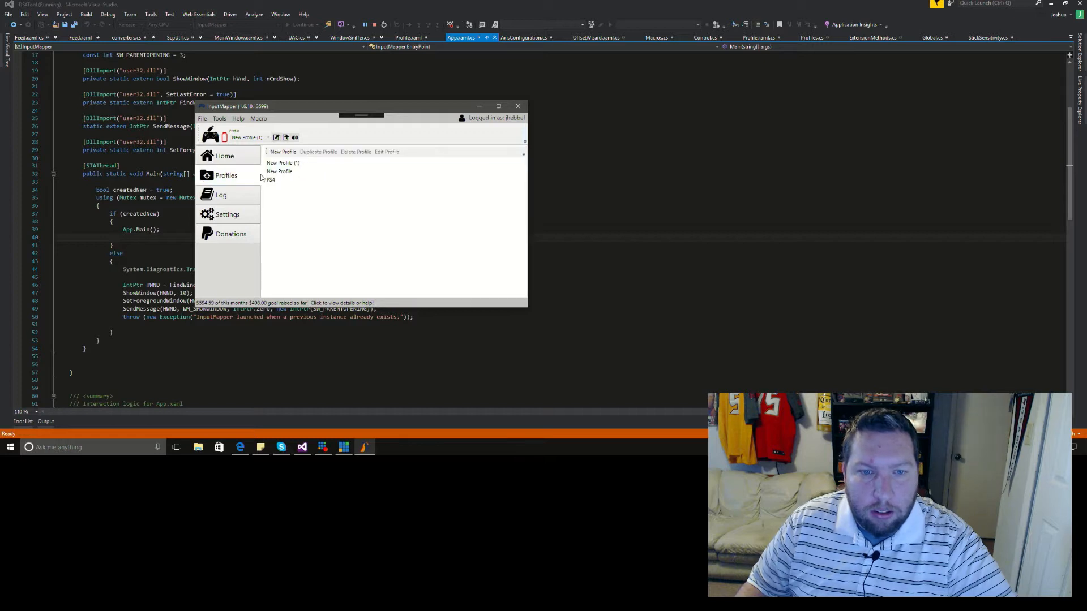
Step: Open New Profile (1) for editing and nudge its window slightly right
click(284, 163)
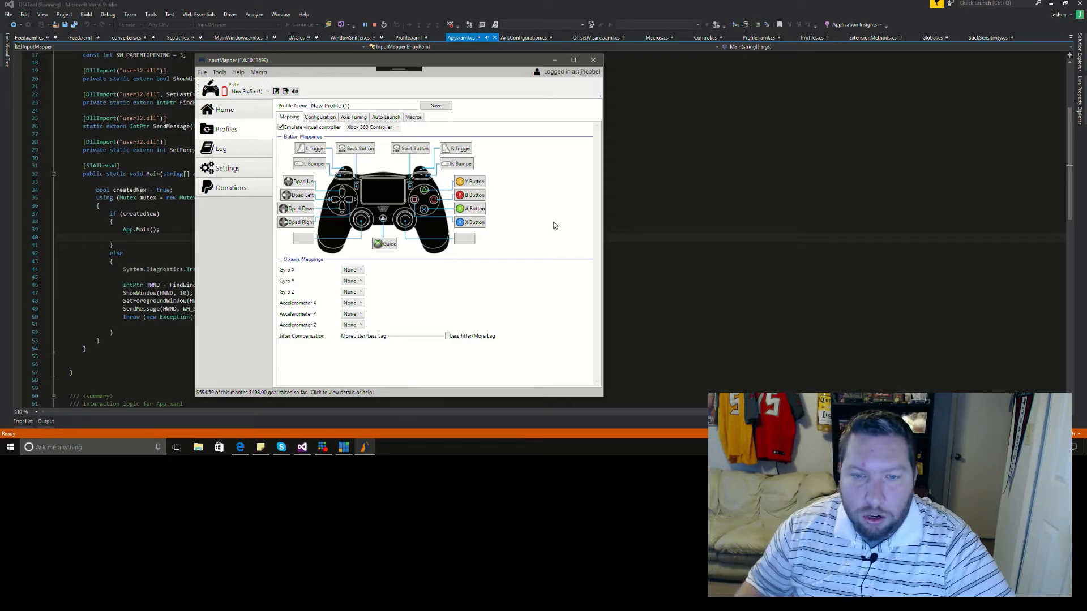
mouse_move(583, 194)
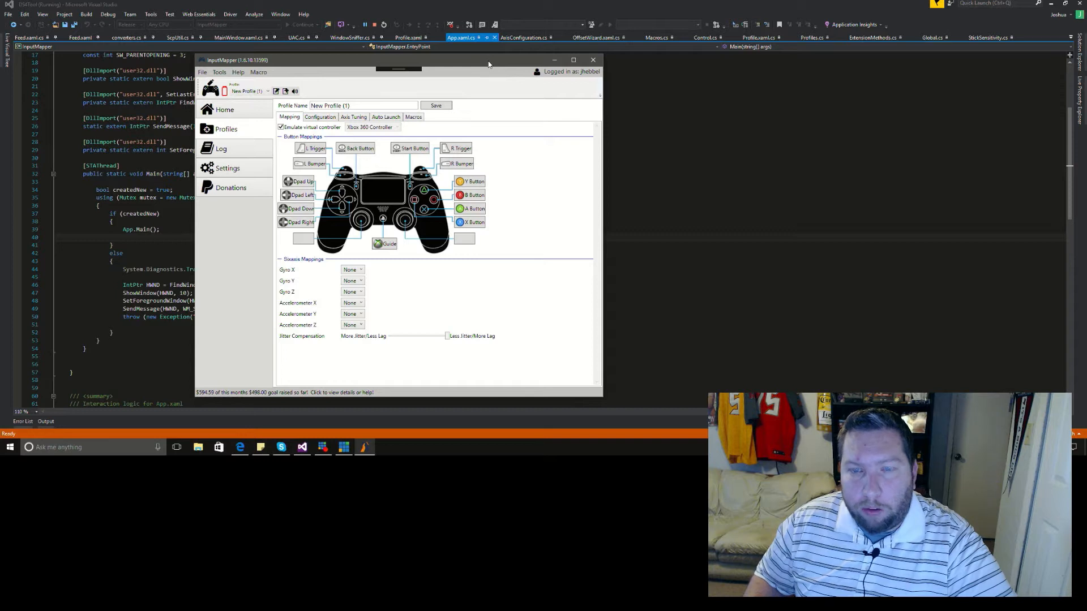
drag(398, 59, 413, 59)
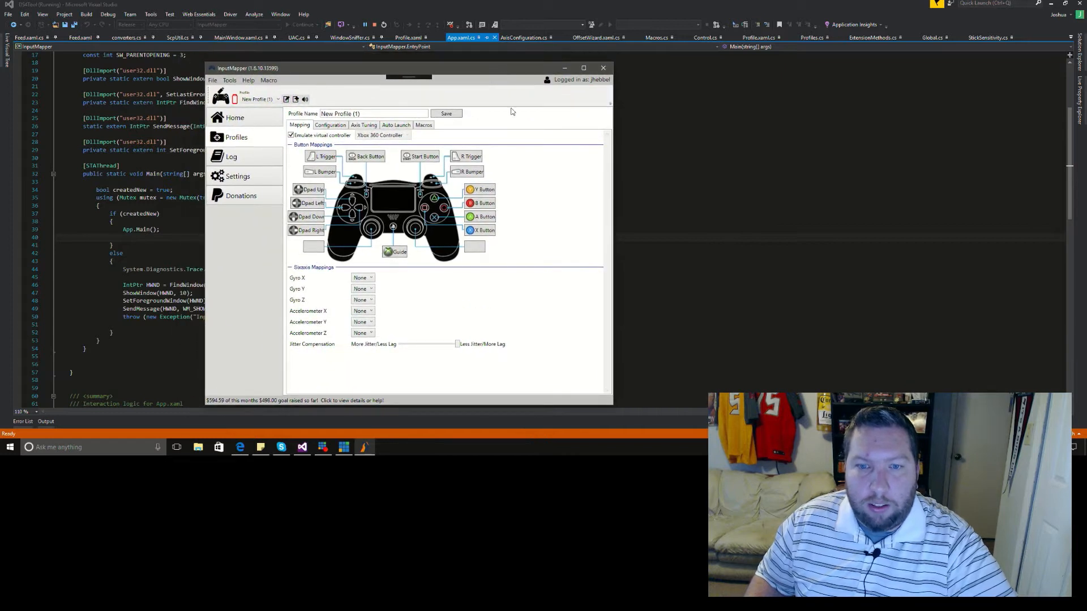
mouse_move(516, 293)
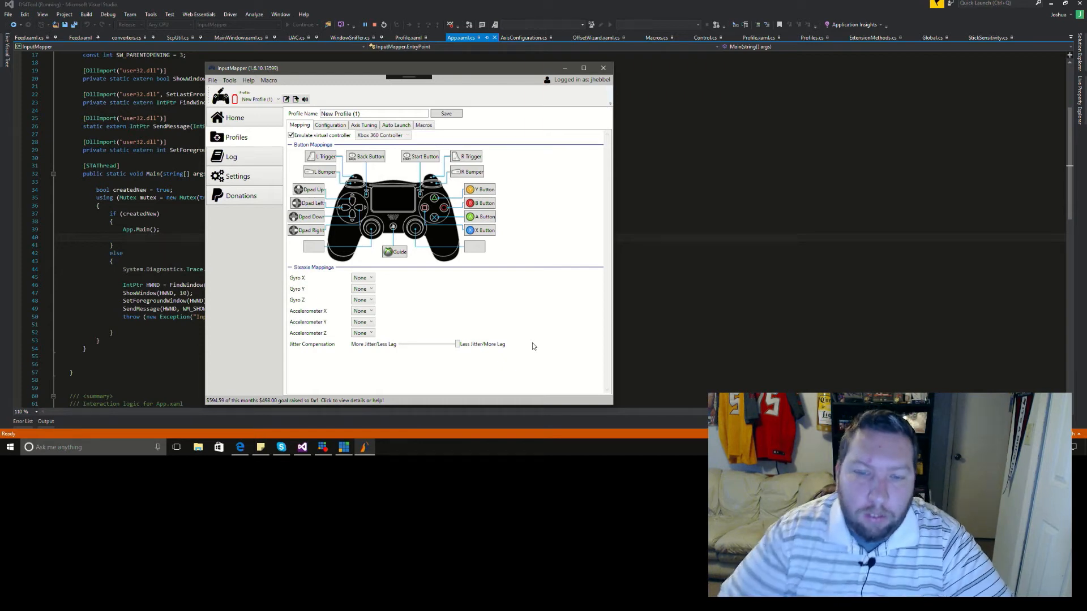
mouse_move(502, 311)
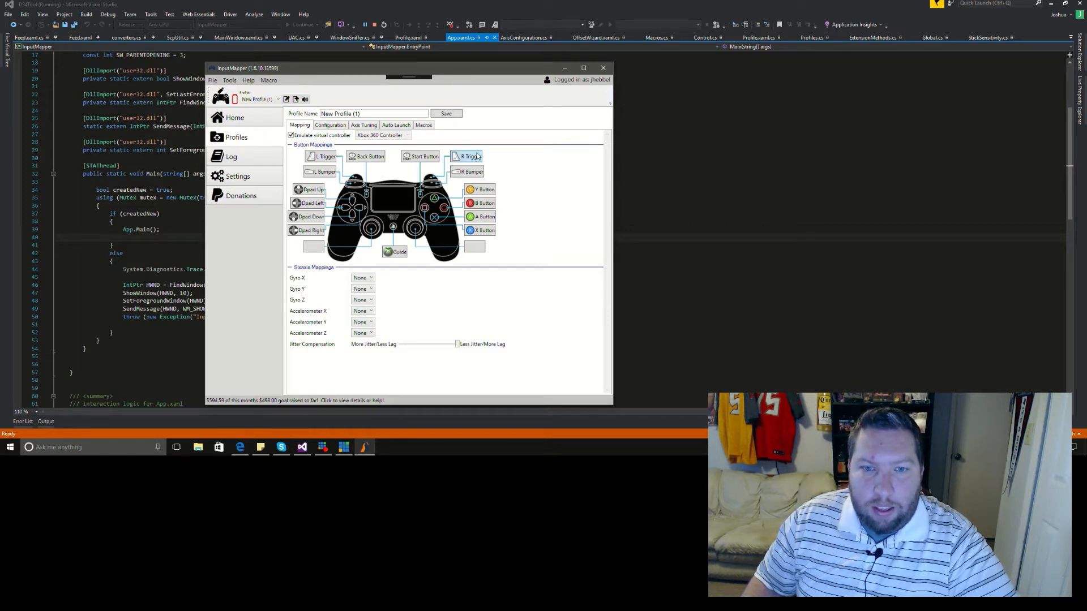
mouse_move(430, 143)
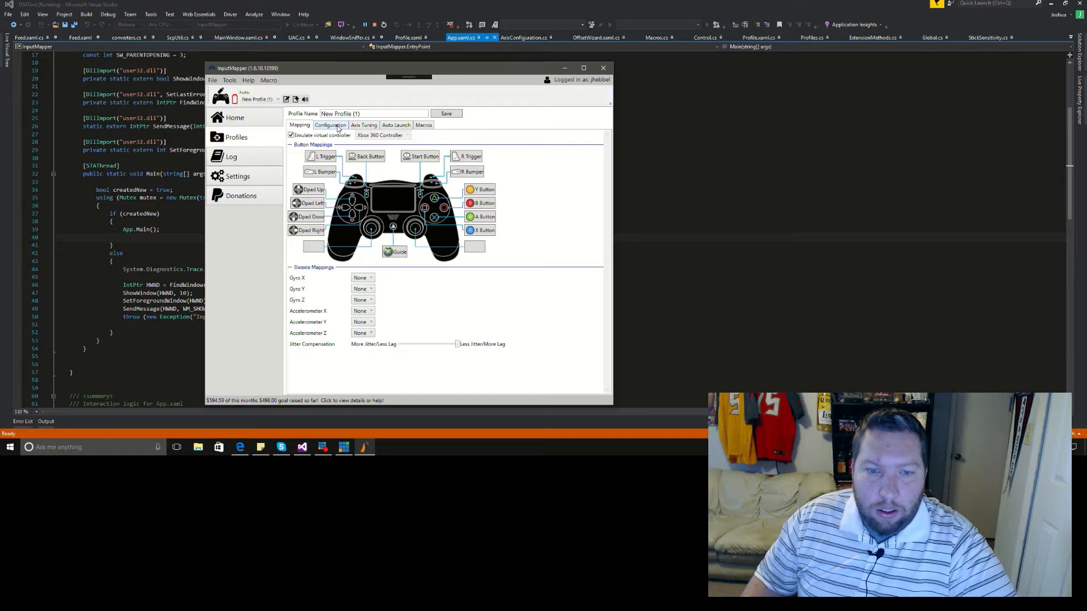
Step: Show New Profile (1)'s Configuration tab with trackpad and lightbar settings
click(331, 124)
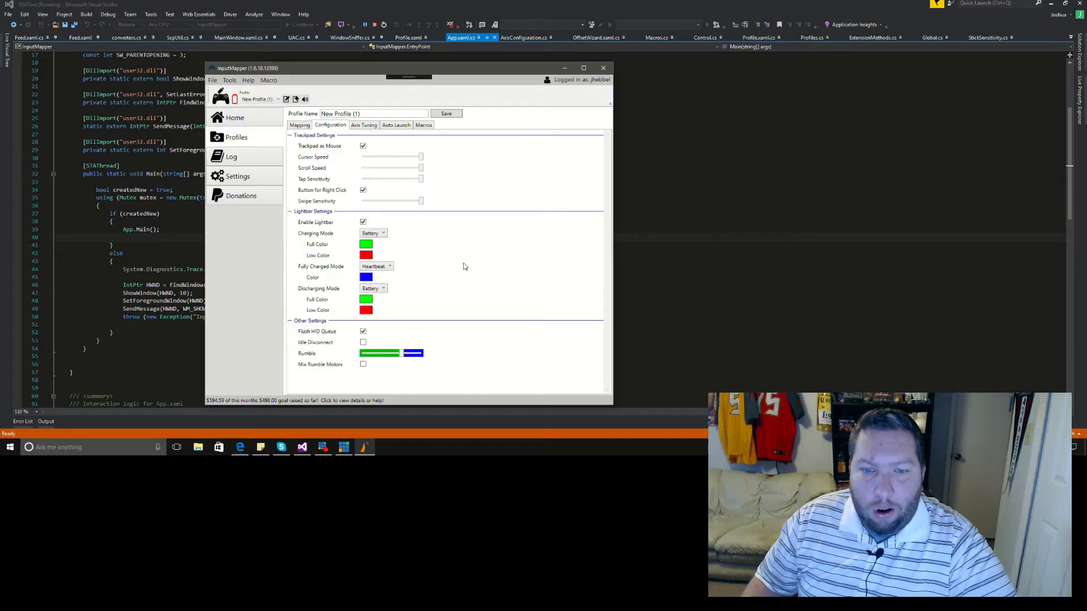
mouse_move(423, 146)
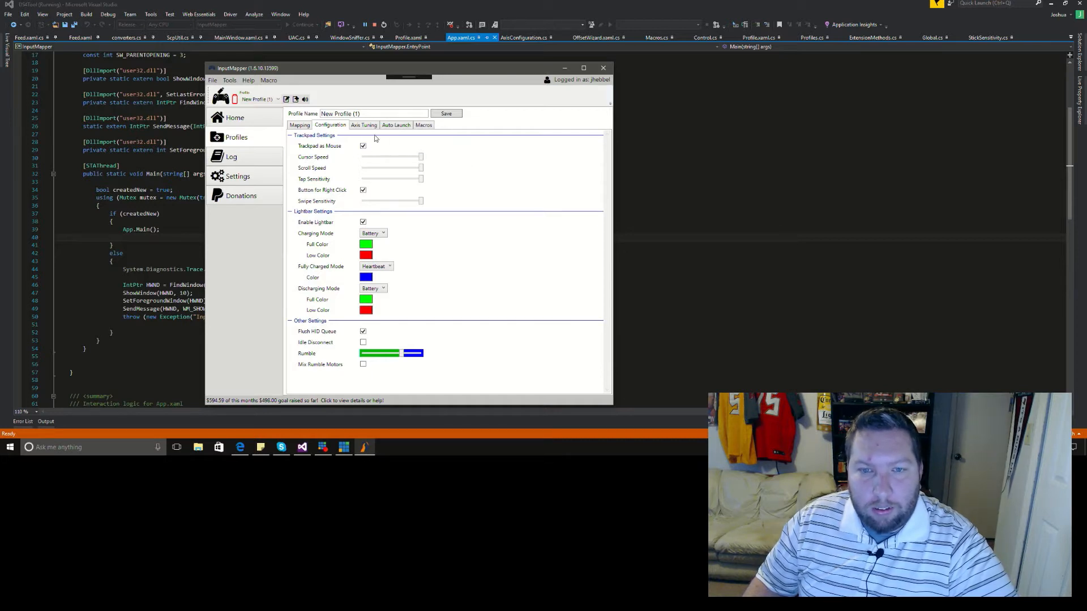
Step: Switch to Axis Tuning and scroll through the stick sensitivity, curve and deadzone settings
click(364, 124)
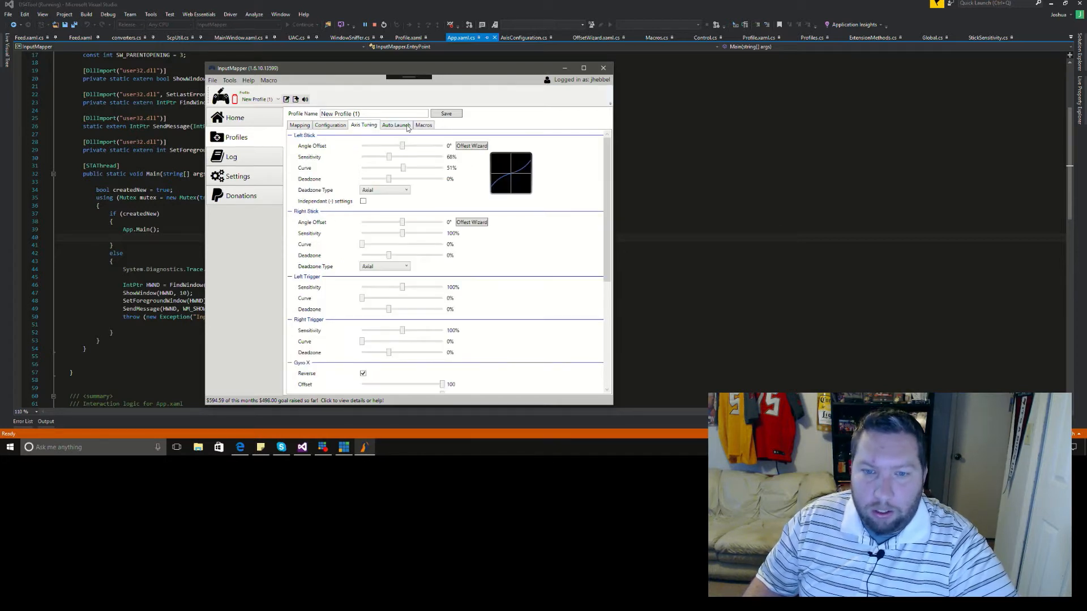
scroll(down, 3)
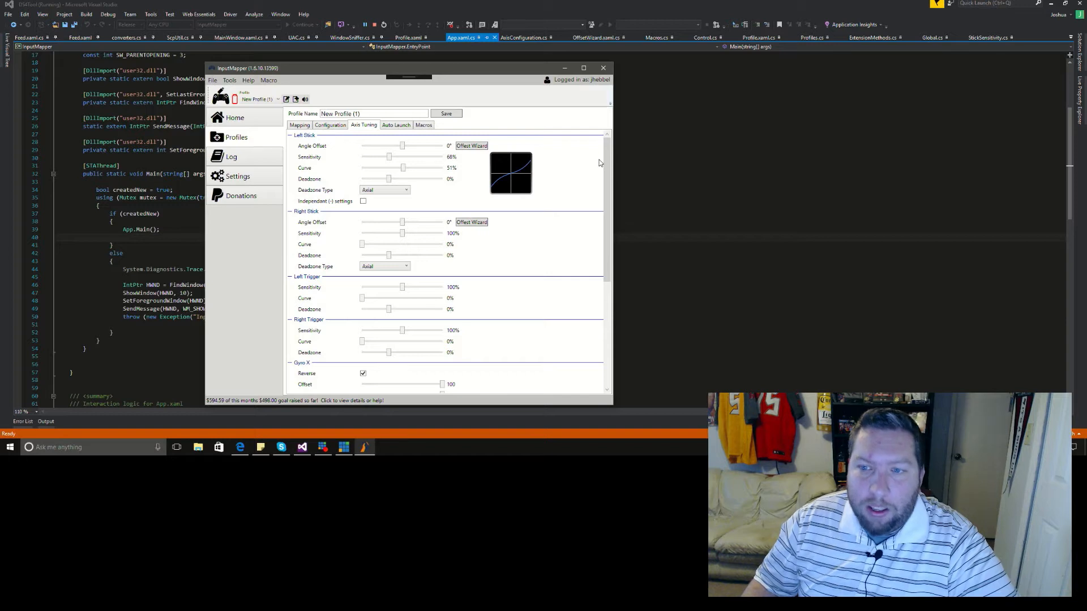
mouse_move(587, 158)
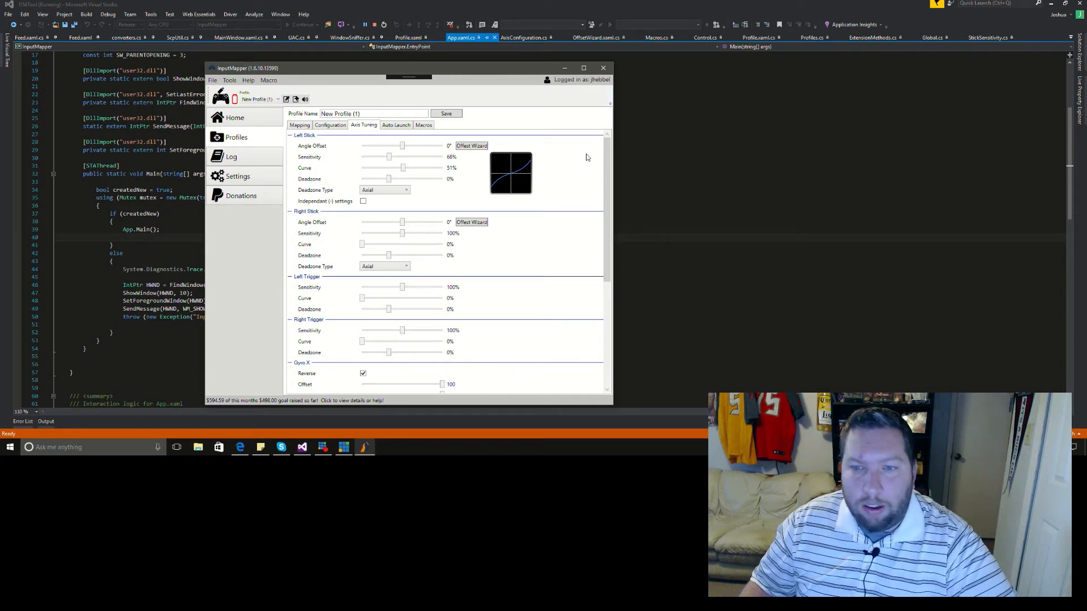
mouse_move(612, 170)
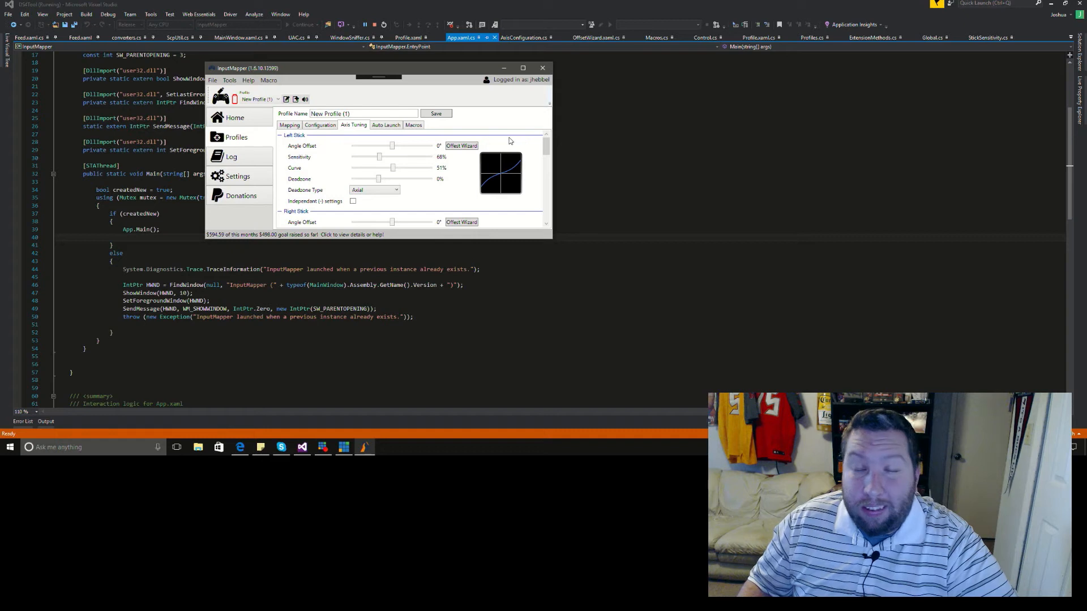
scroll(down, 3)
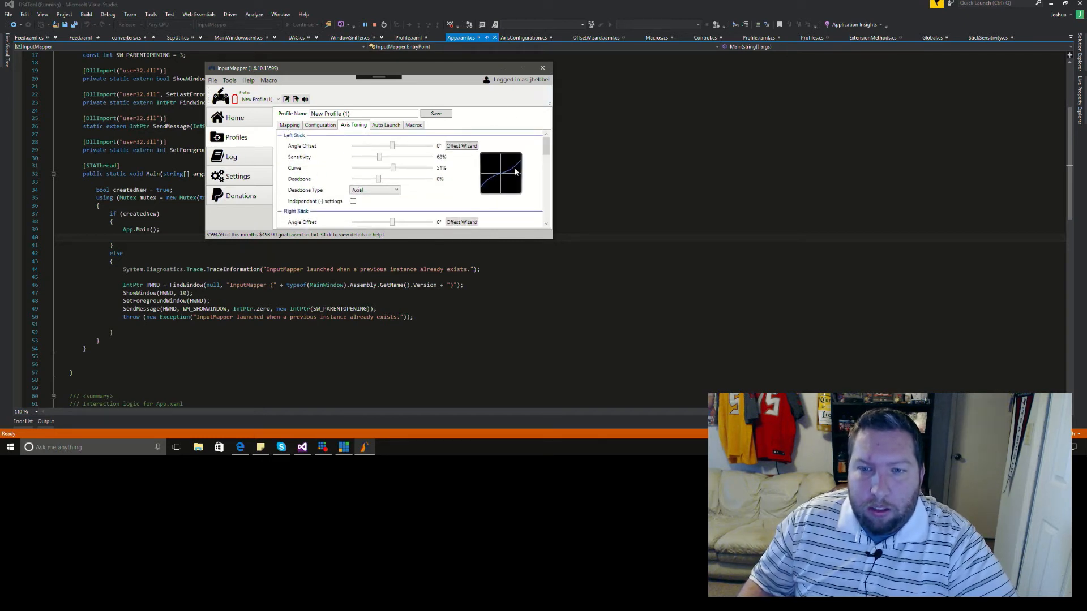
mouse_move(500, 158)
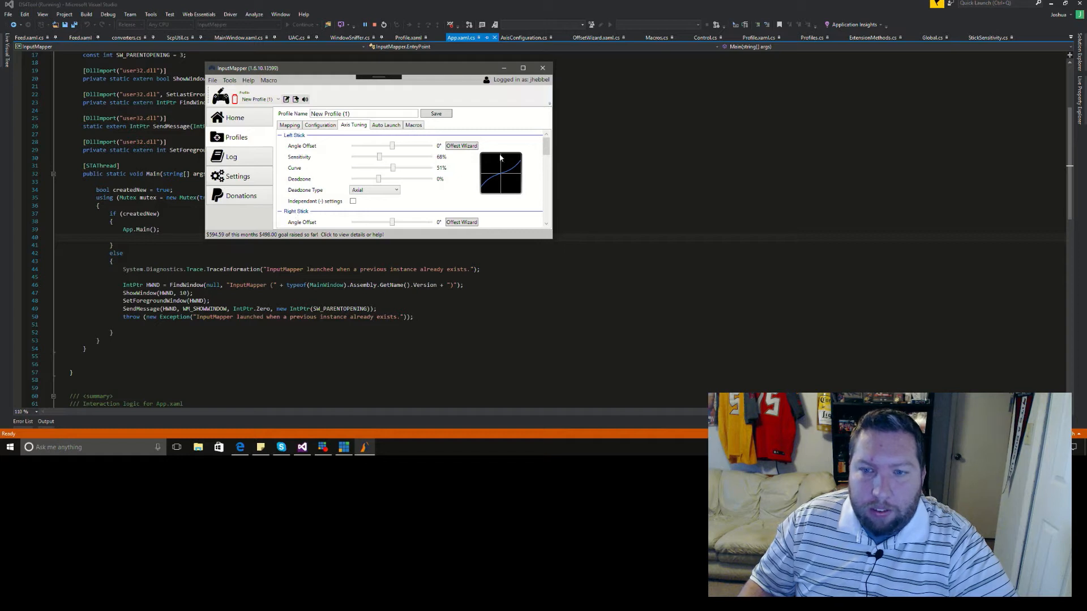
mouse_move(556, 135)
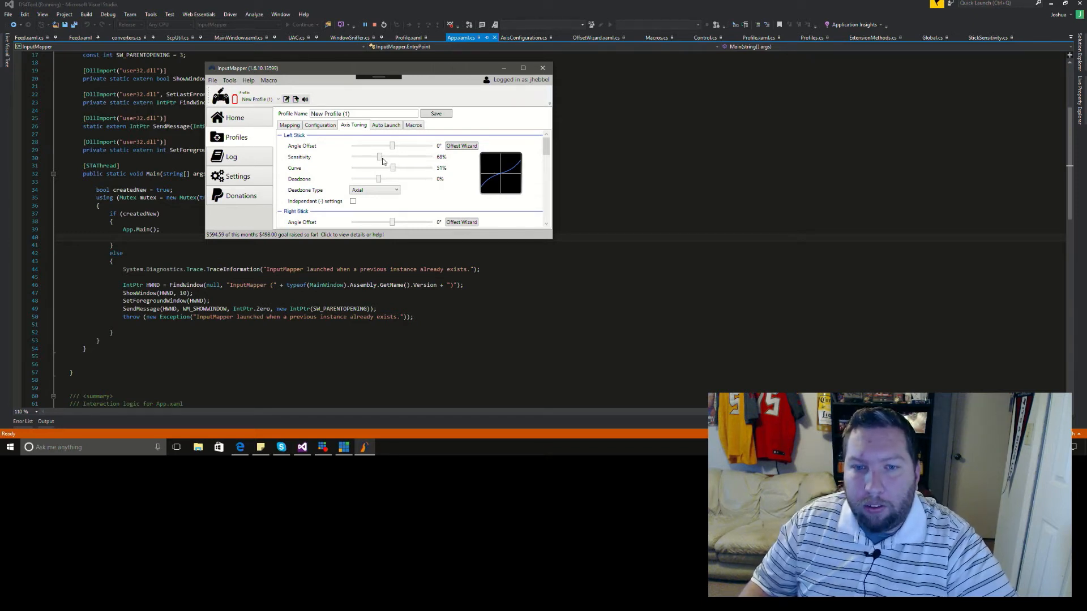
Step: Tune the left stick sliders, settling on 70% curve and 32% deadzone
drag(379, 157, 375, 156)
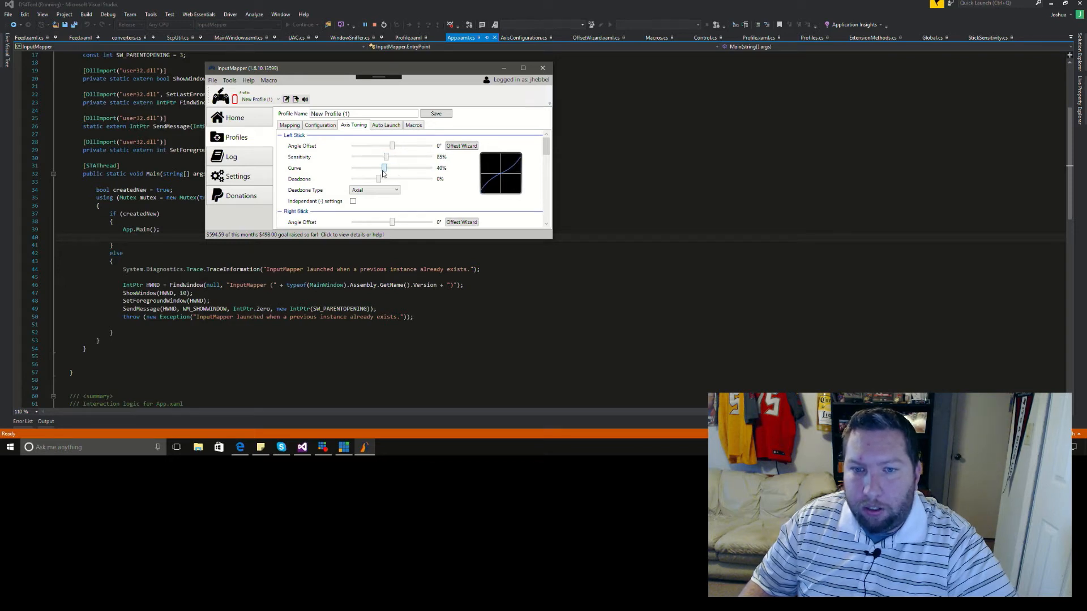
drag(384, 169, 400, 169)
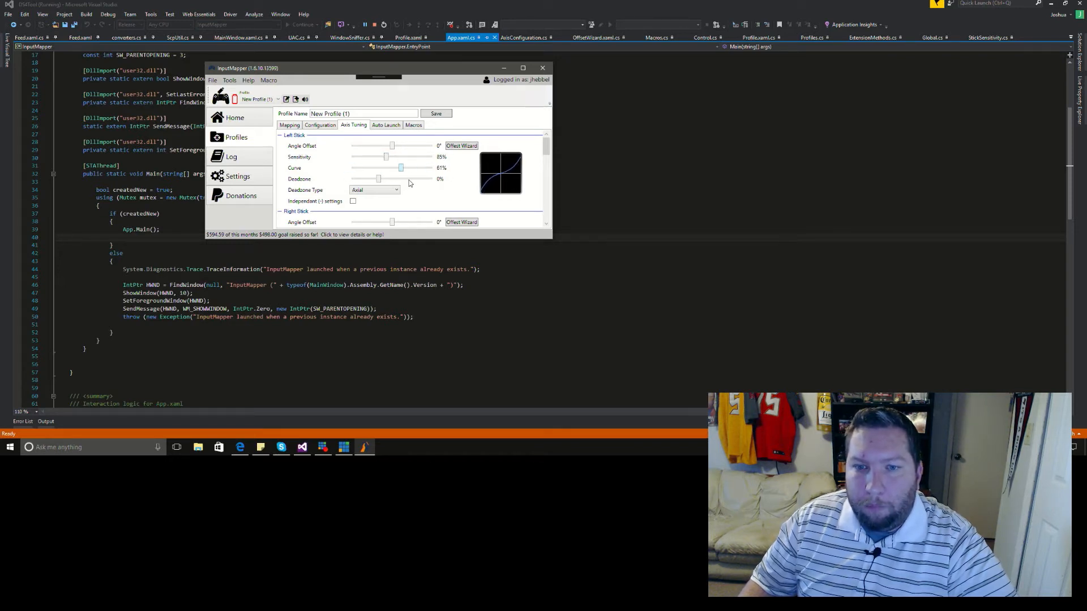
drag(379, 179, 385, 179)
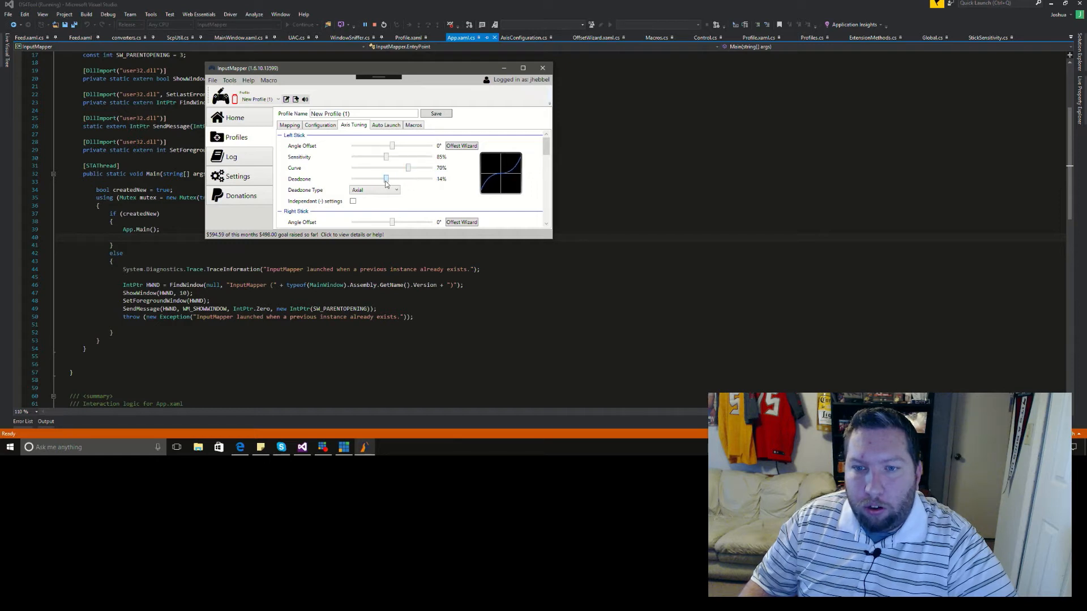
drag(386, 179, 396, 179)
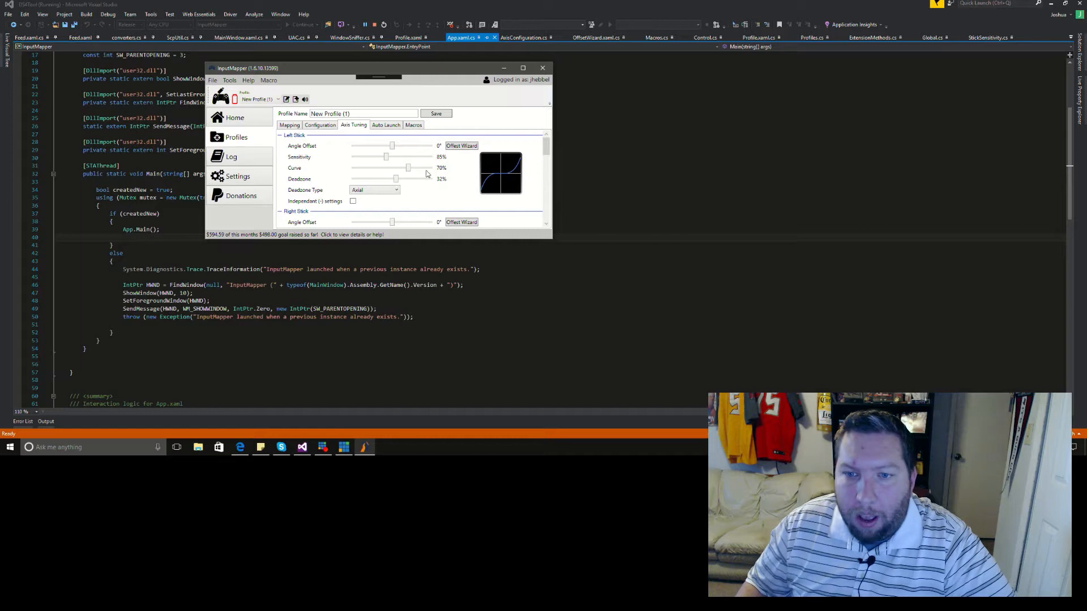
drag(408, 168, 395, 168)
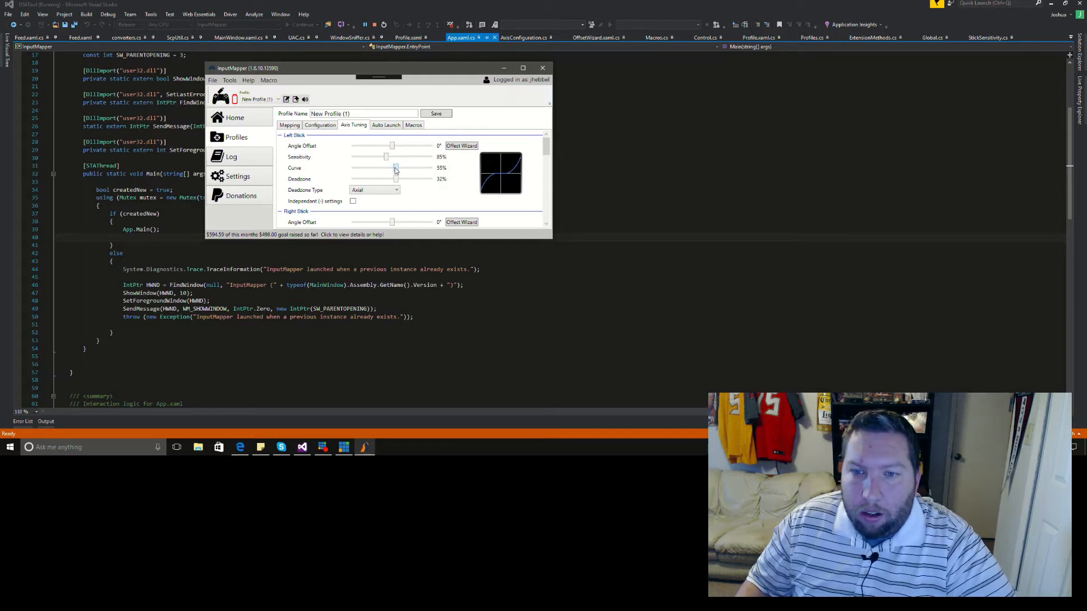
drag(395, 168, 408, 168)
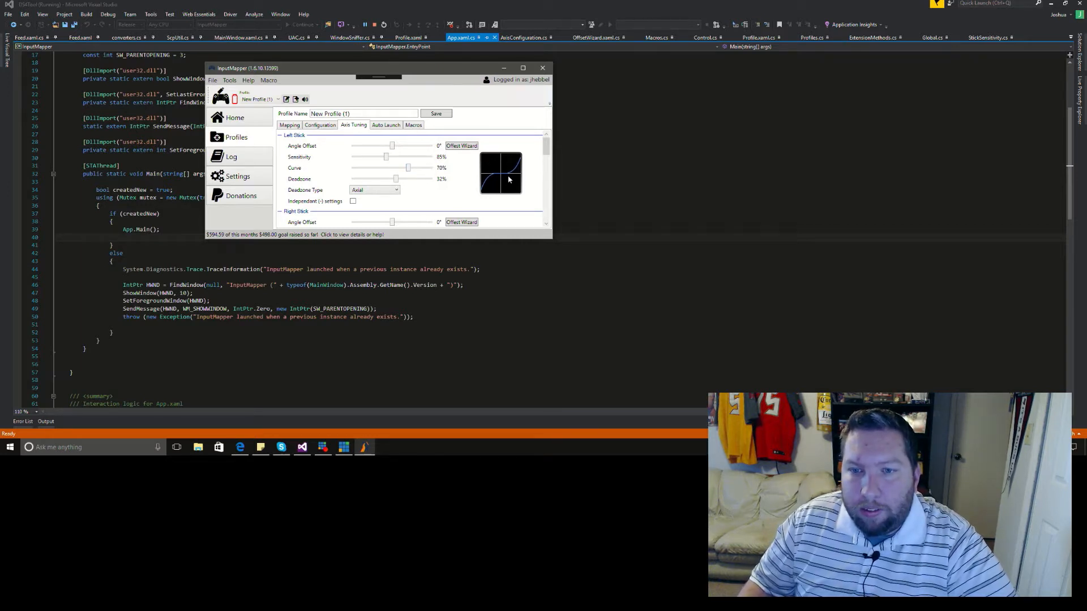
mouse_move(483, 177)
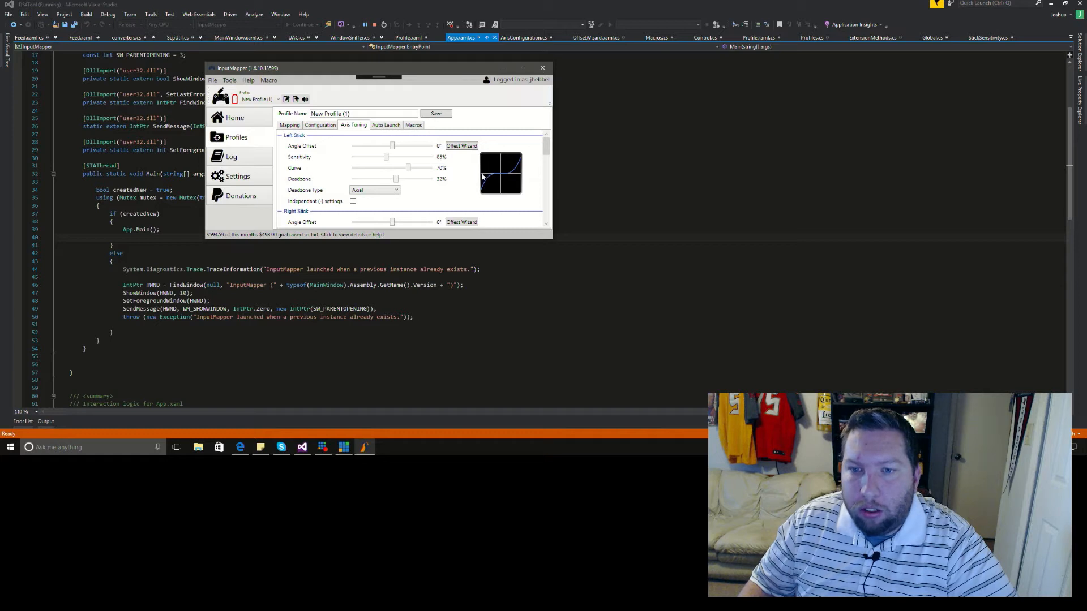
mouse_move(518, 176)
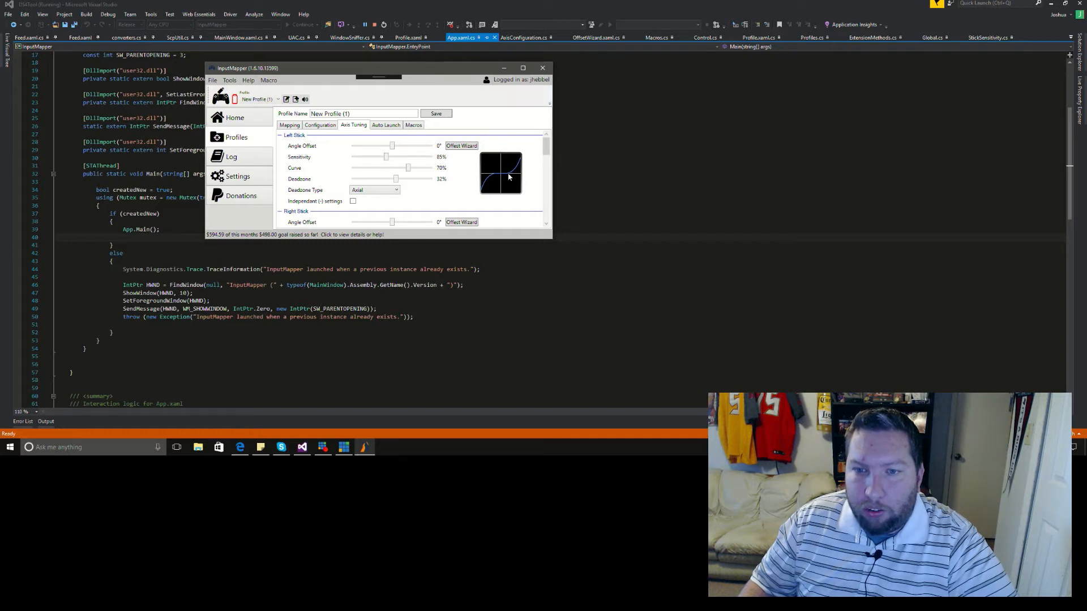
mouse_move(516, 167)
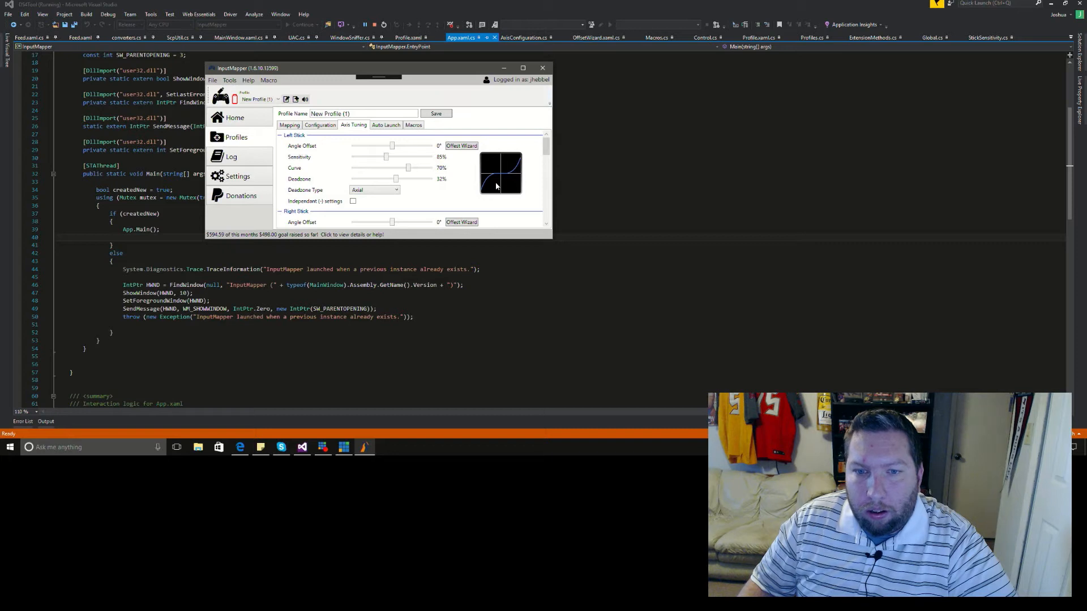
mouse_move(520, 164)
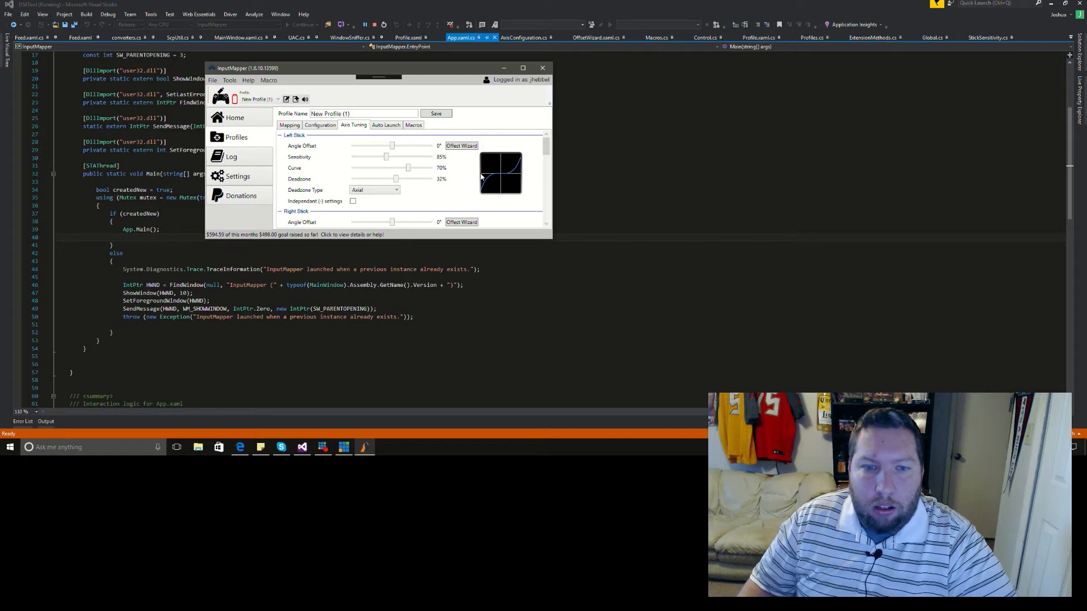
mouse_move(469, 172)
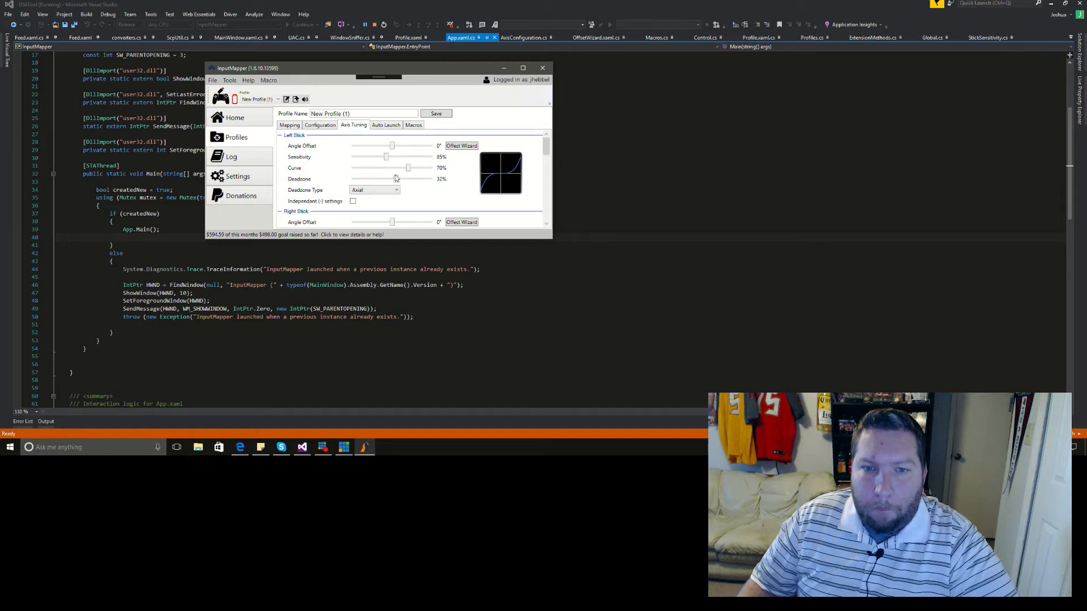
mouse_move(333, 164)
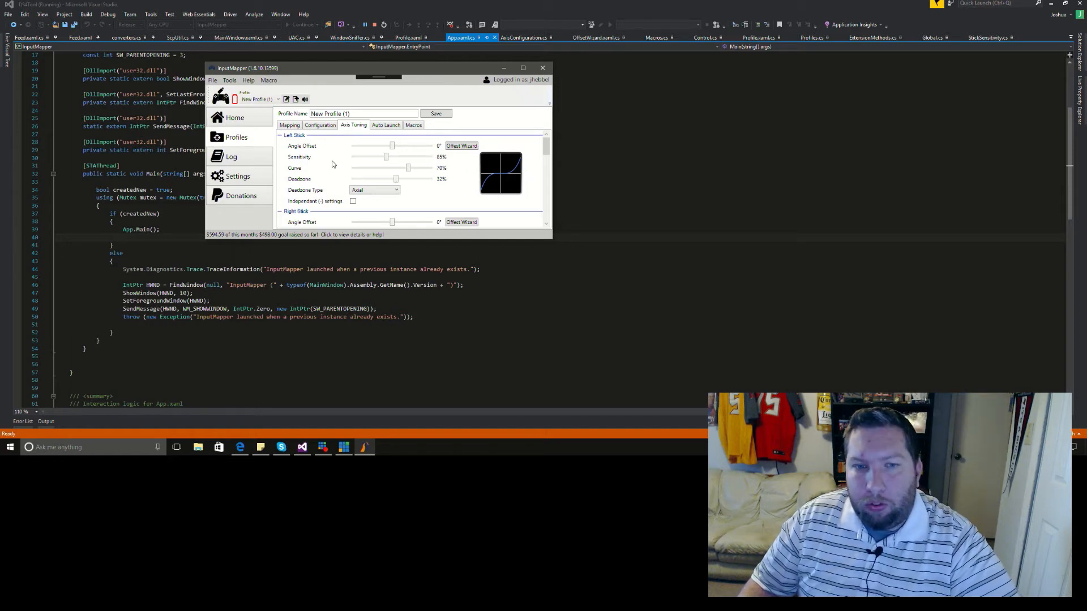
mouse_move(362, 167)
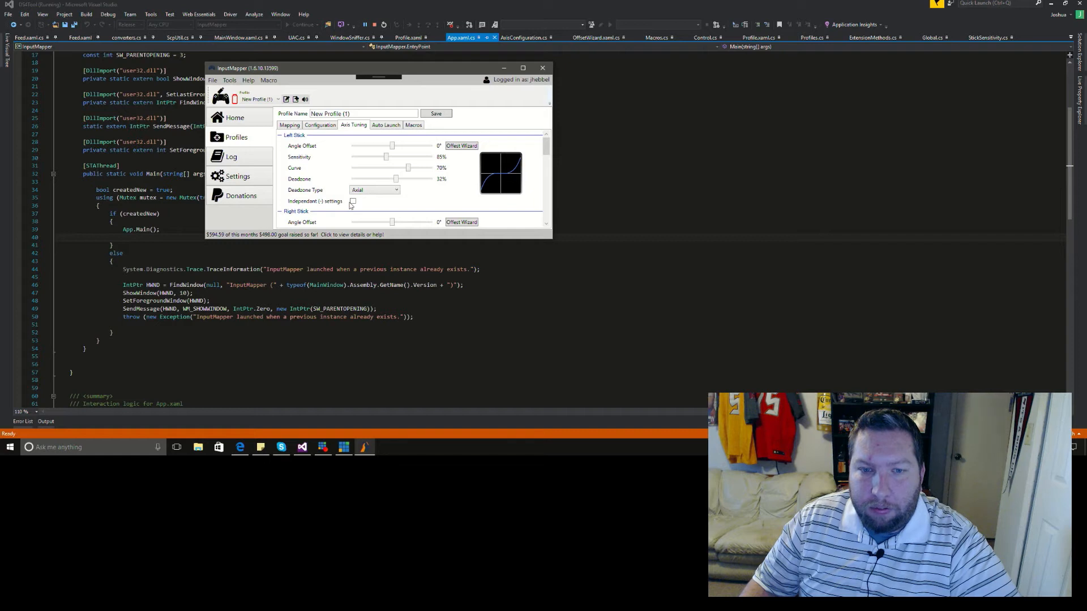
Step: Enable Independent (-) settings and enlarge the window to reveal the negative sliders
click(352, 201)
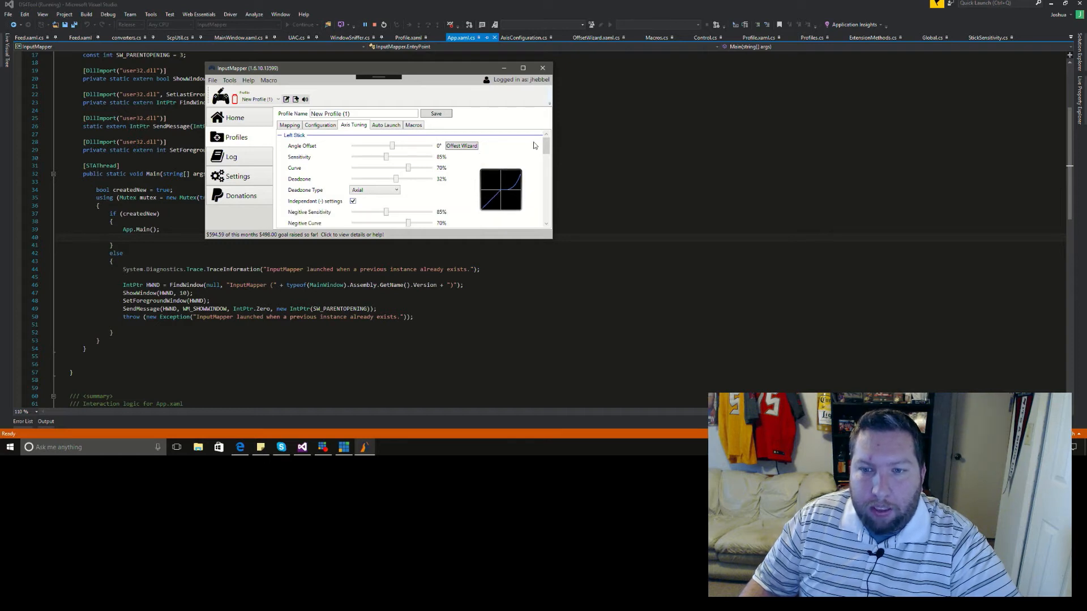
scroll(down, 3)
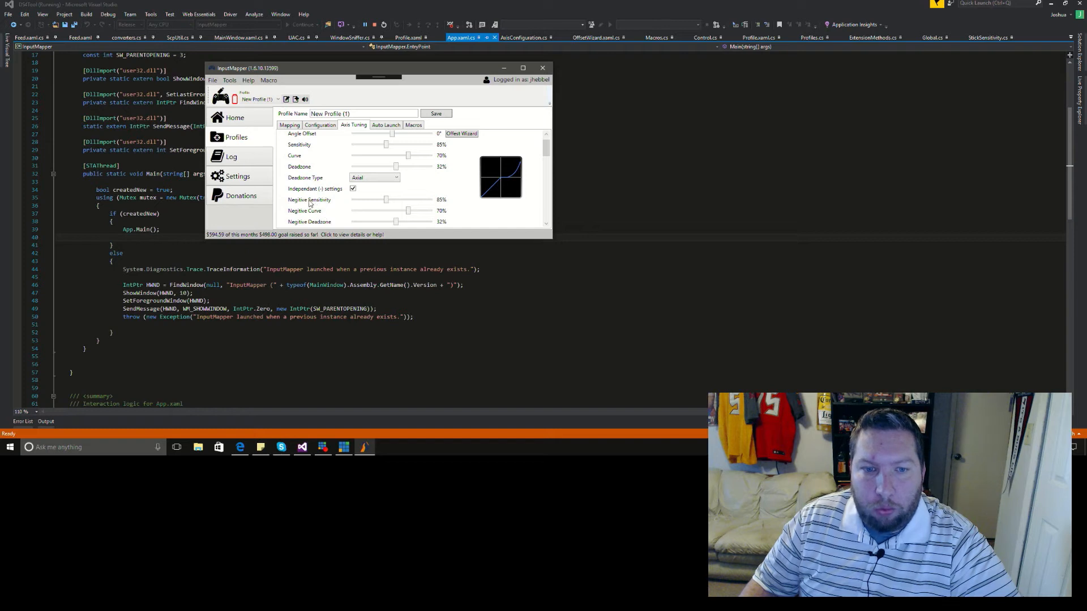
mouse_move(304, 225)
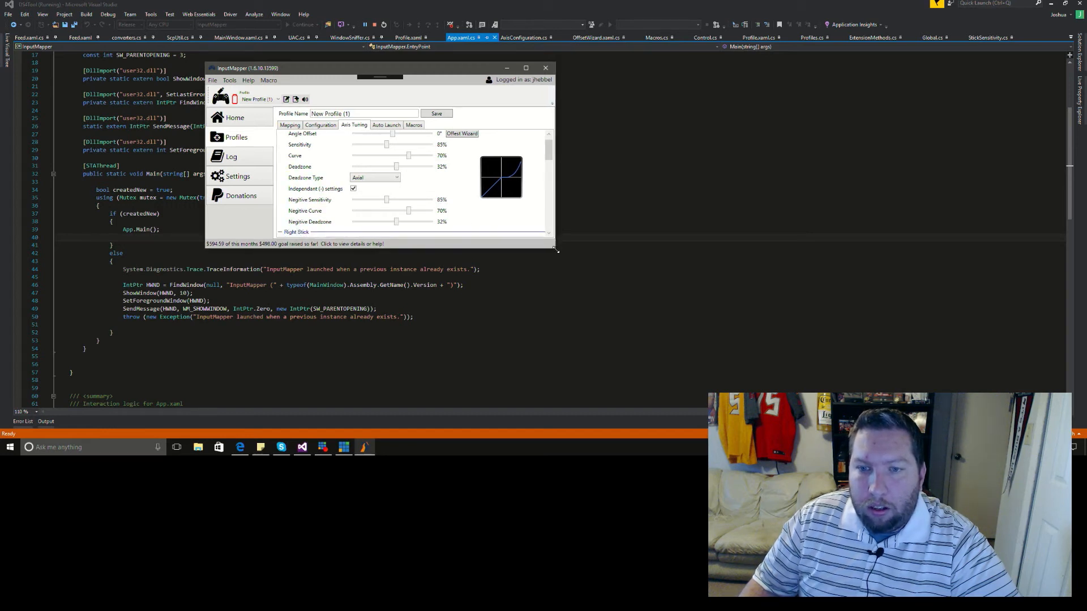
drag(386, 200, 402, 200)
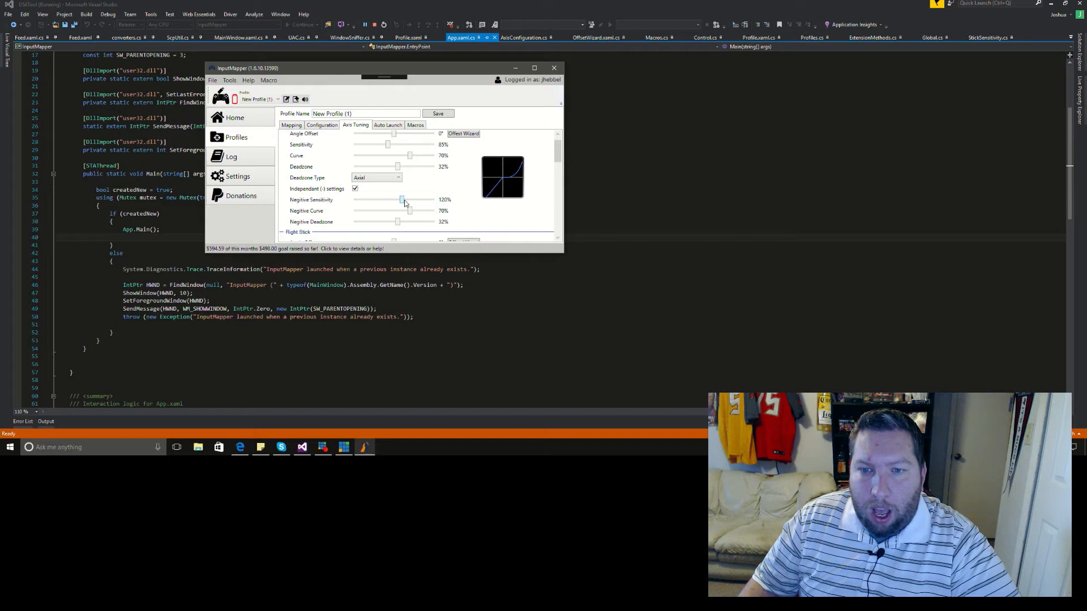
Step: Set negative sensitivity 97%, negative curve 77% and negative deadzone 43%
drag(402, 200, 373, 200)
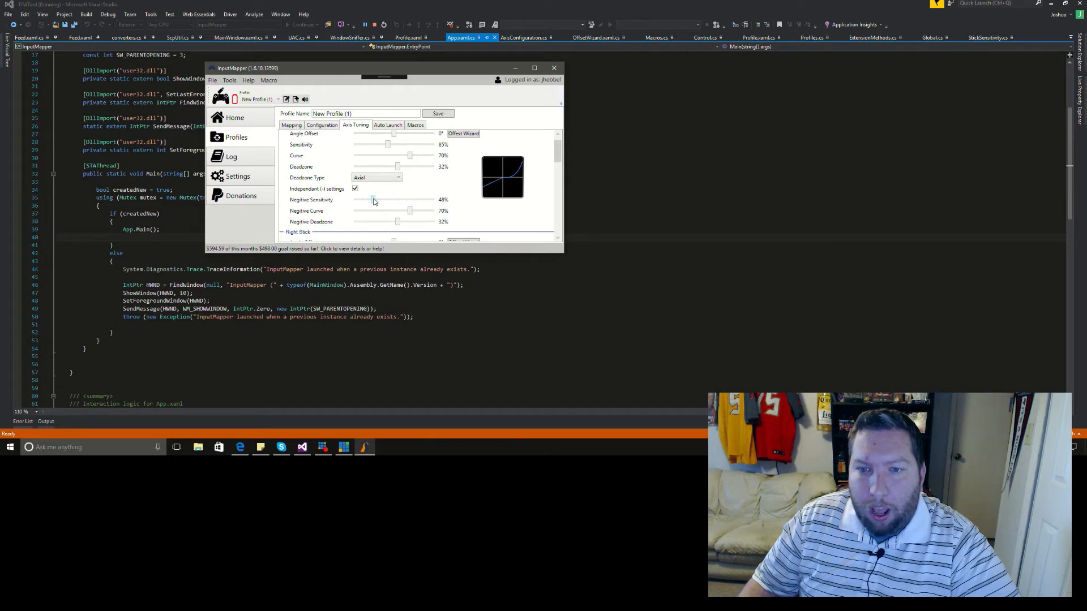
drag(397, 211, 376, 210)
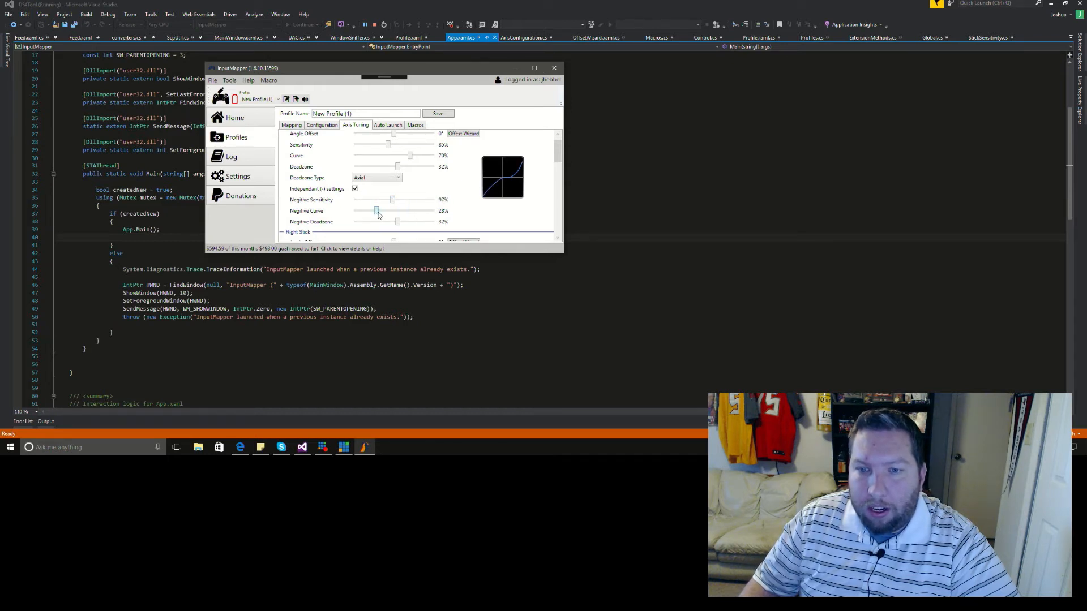
drag(378, 211, 433, 211)
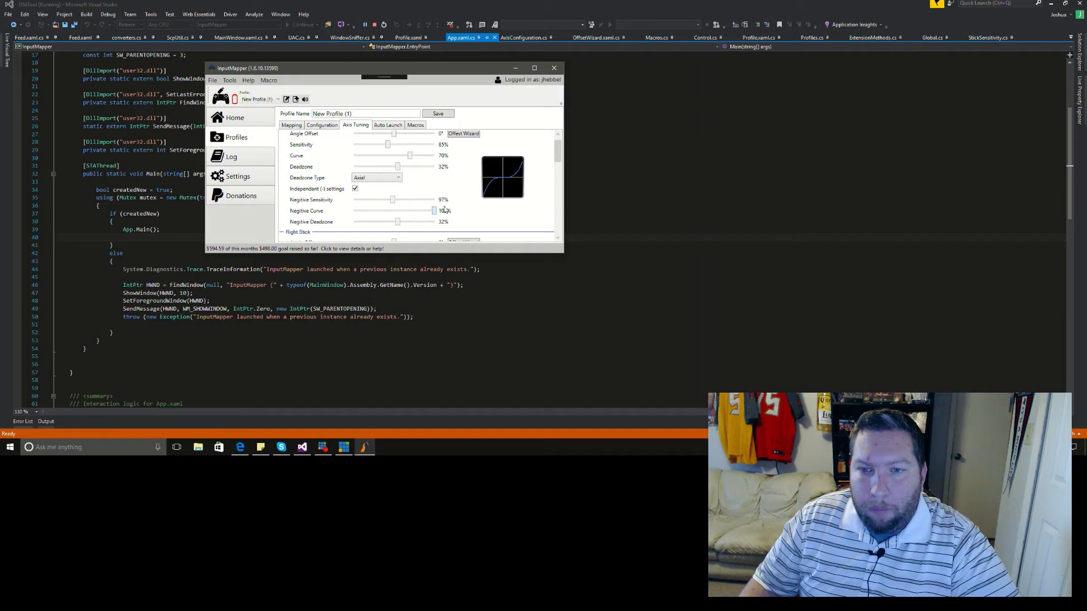
drag(397, 222, 370, 222)
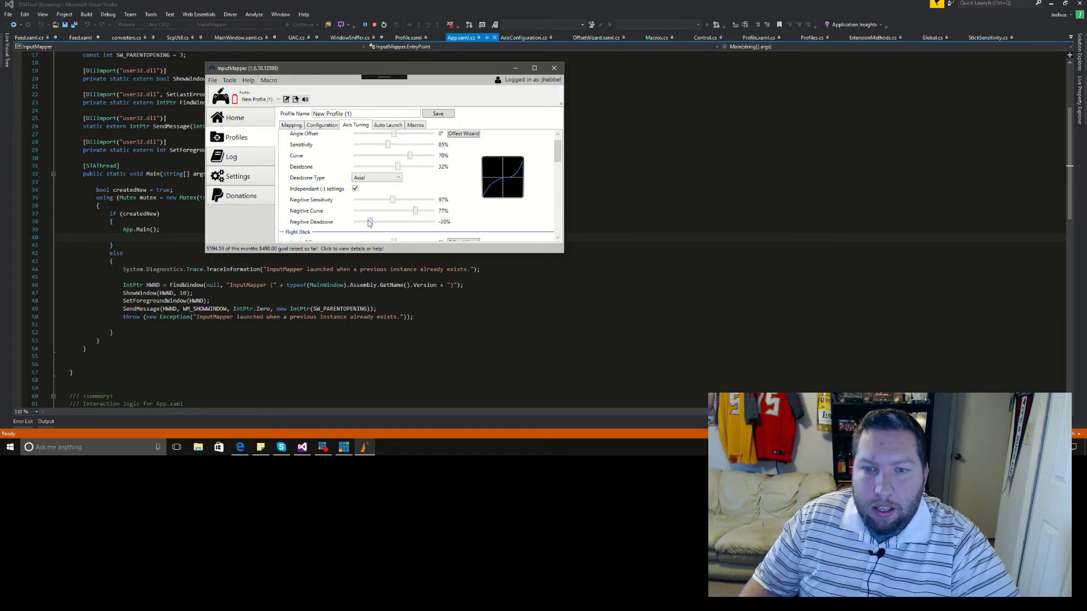
drag(370, 222, 433, 222)
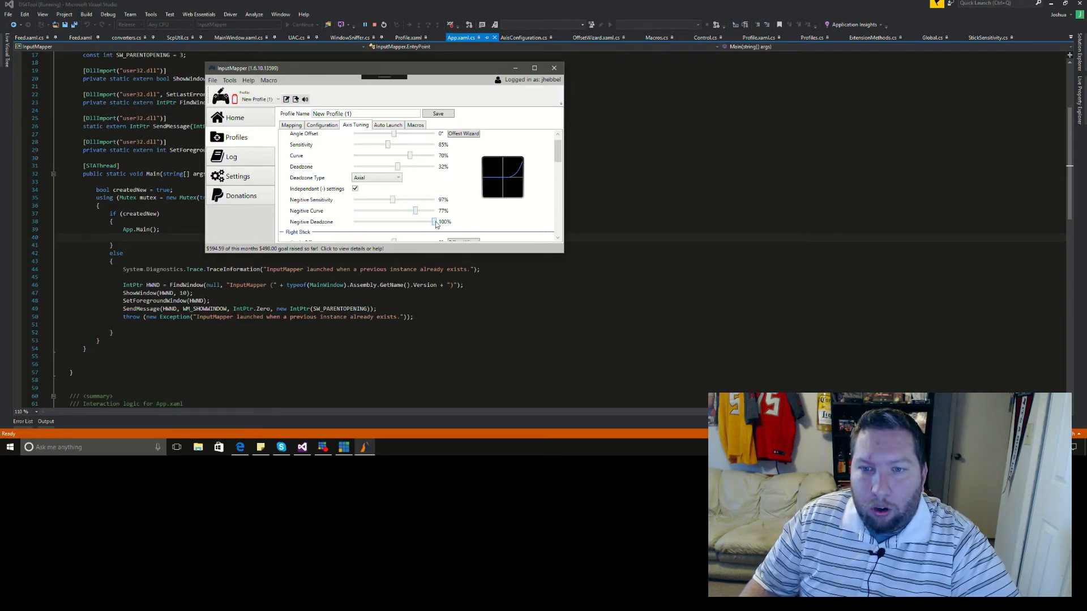
drag(433, 222, 404, 222)
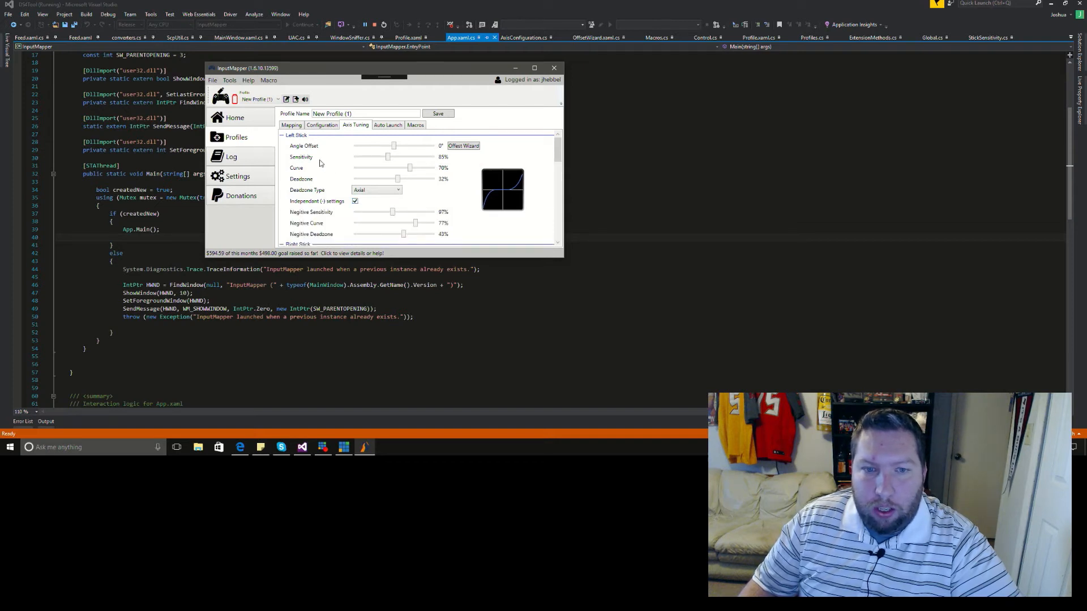
mouse_move(408, 218)
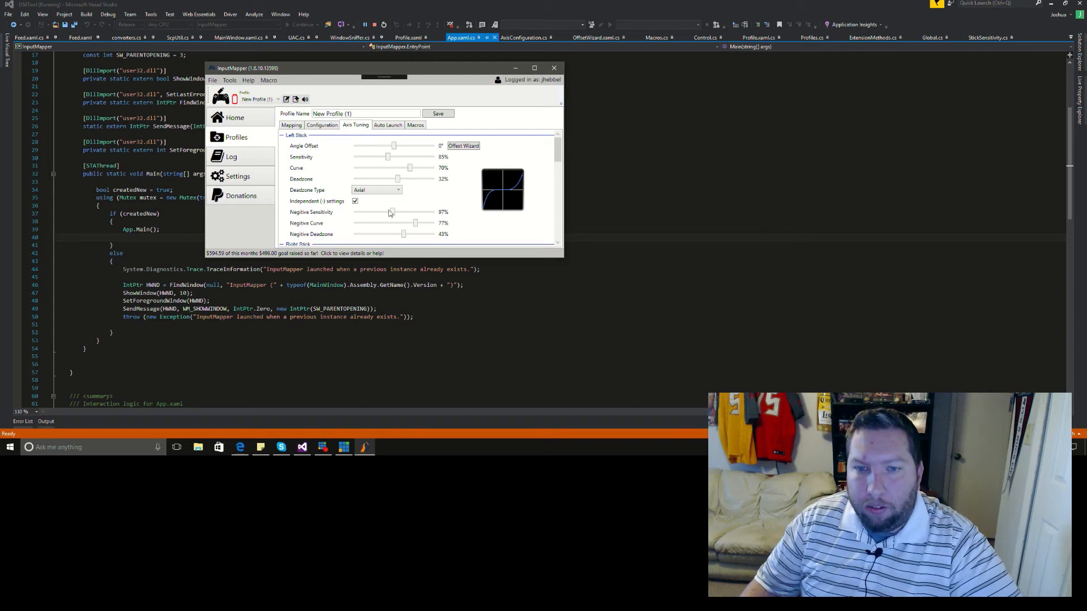
mouse_move(452, 184)
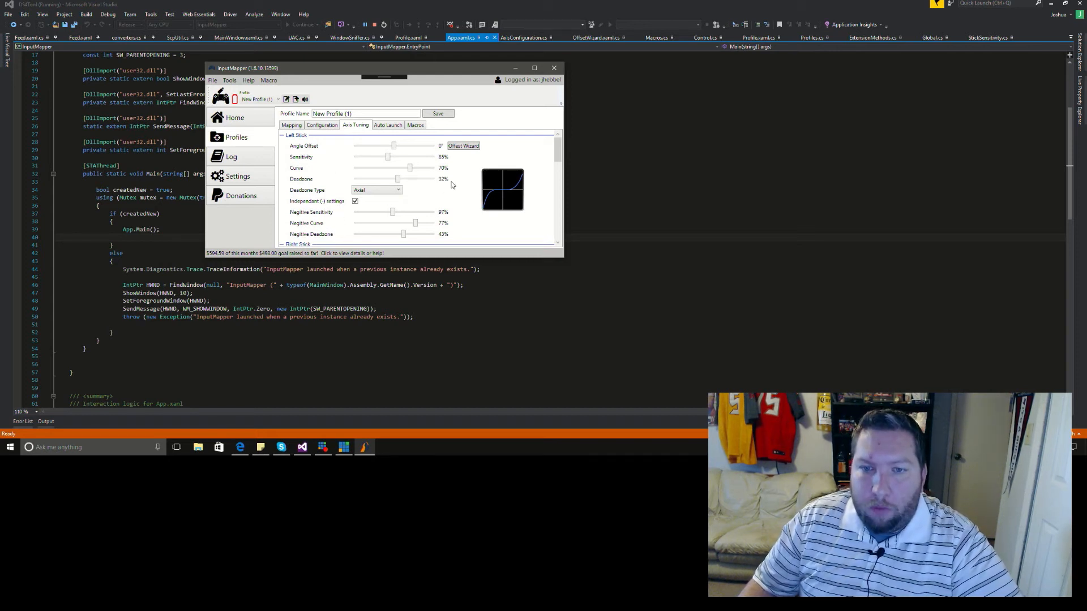
mouse_move(475, 250)
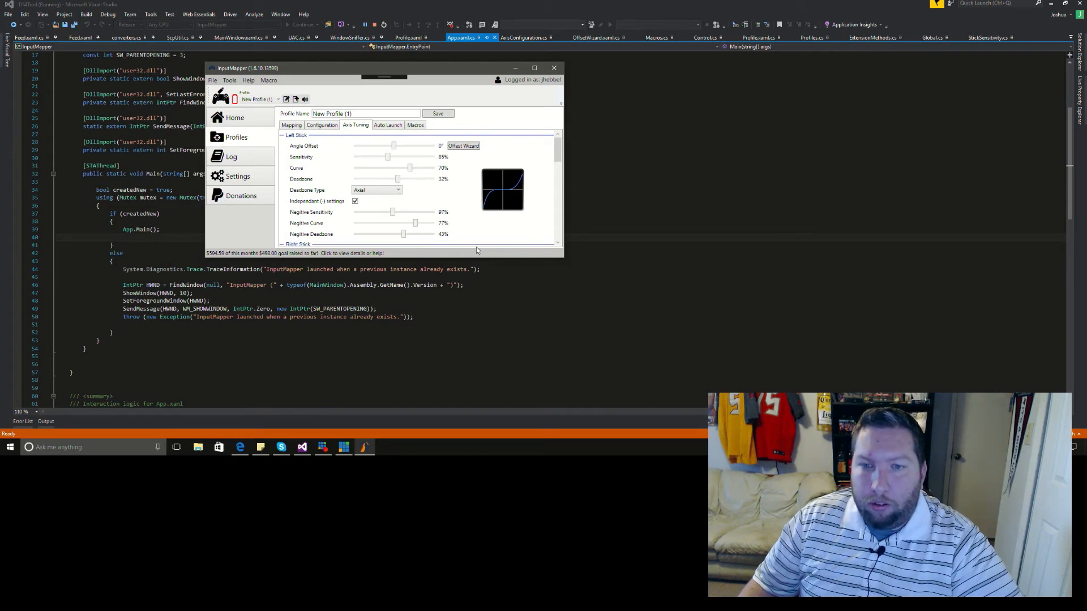
mouse_move(466, 229)
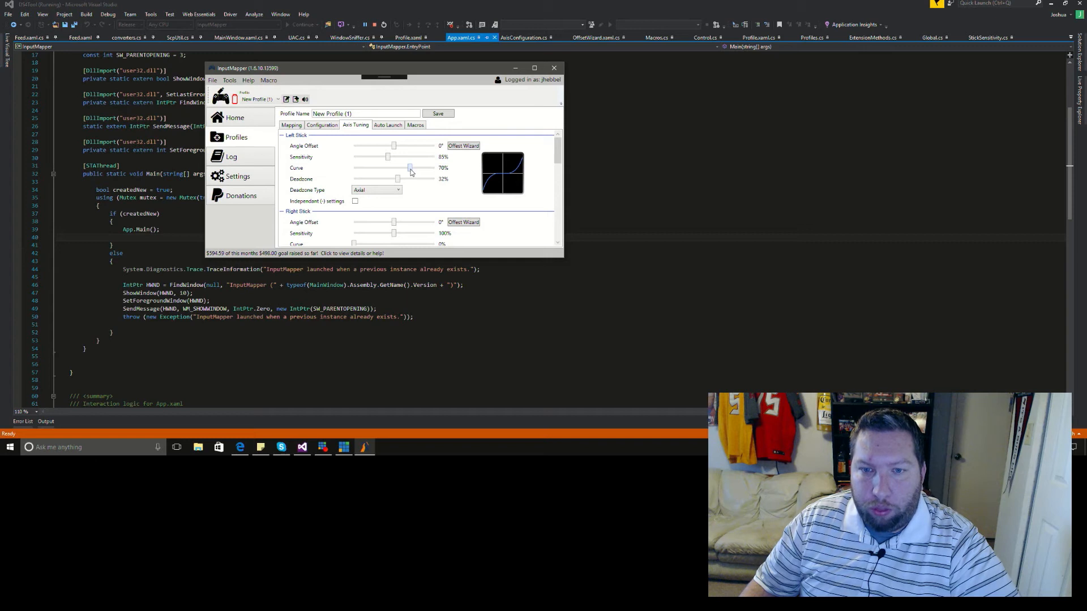
Step: Set the left stick curve to 83%, deadzone to 0% and sensitivity to 49%
drag(409, 168, 420, 167)
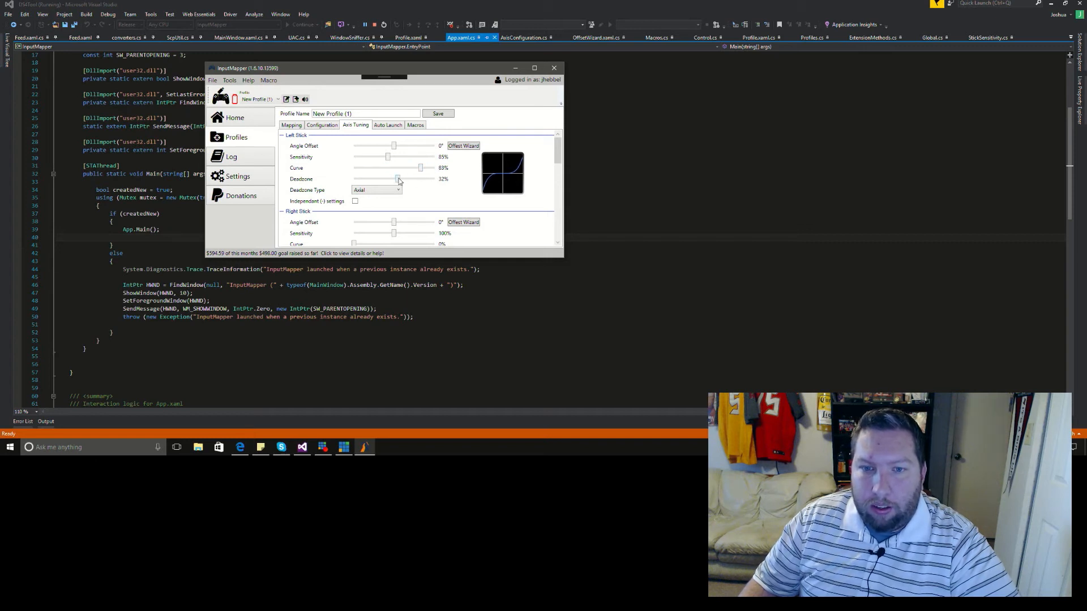
drag(398, 179, 385, 179)
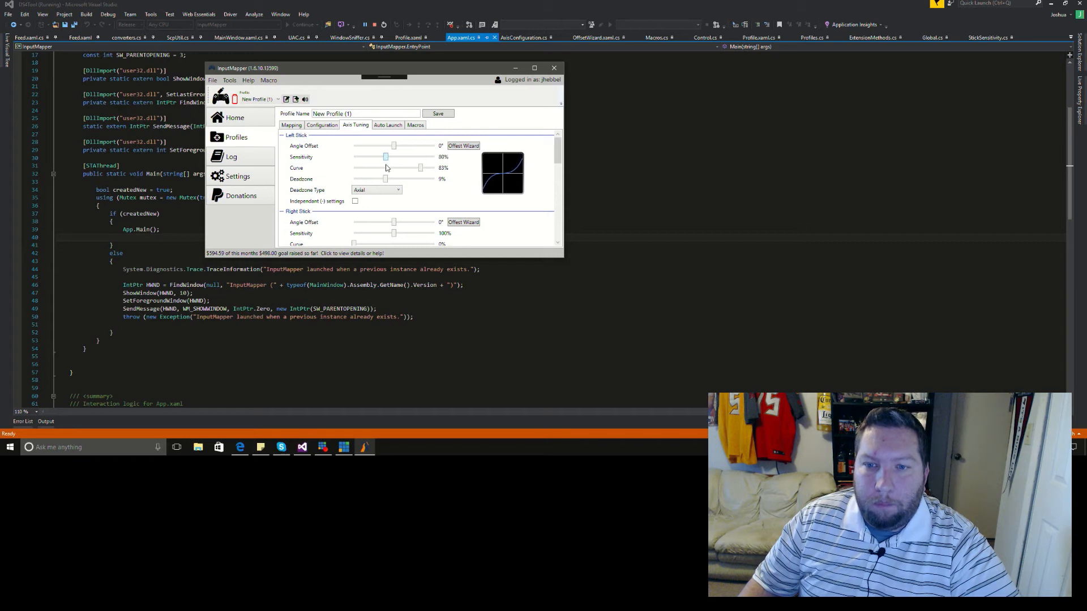
drag(386, 157, 374, 157)
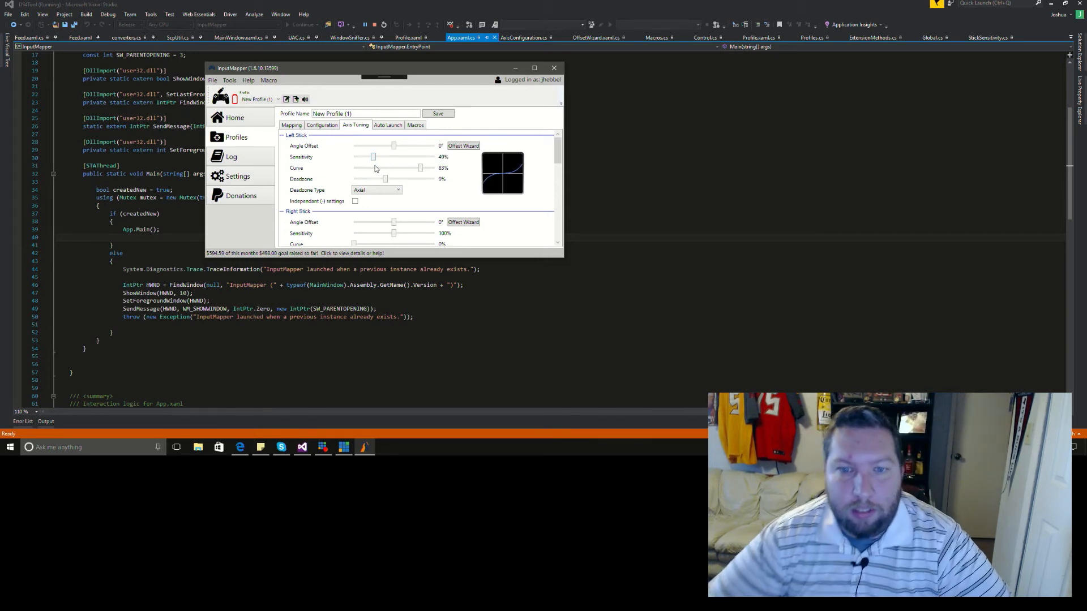
scroll(down, 3)
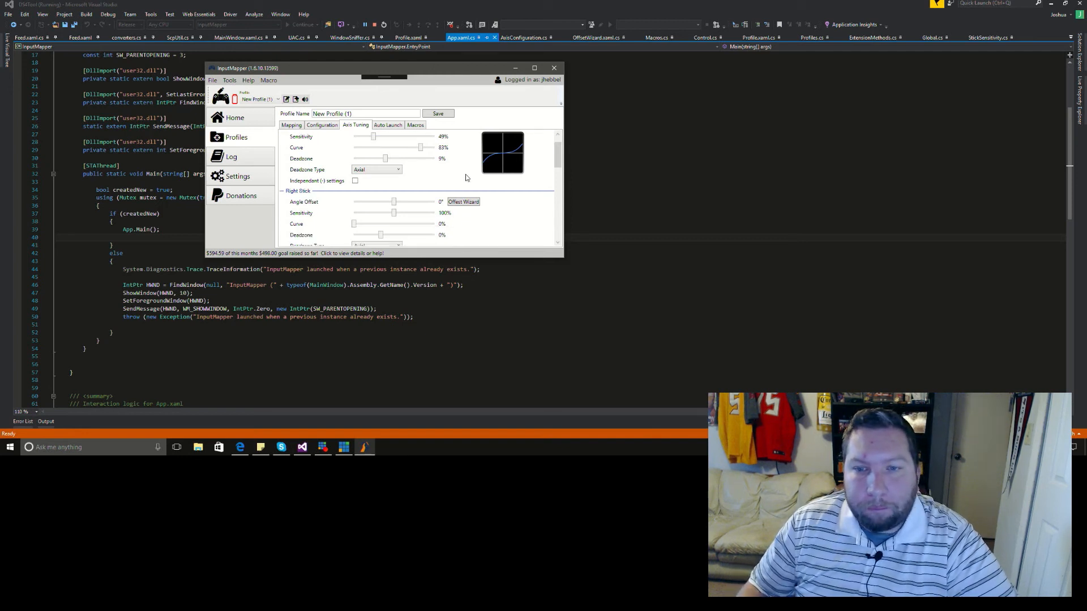
scroll(down, 3)
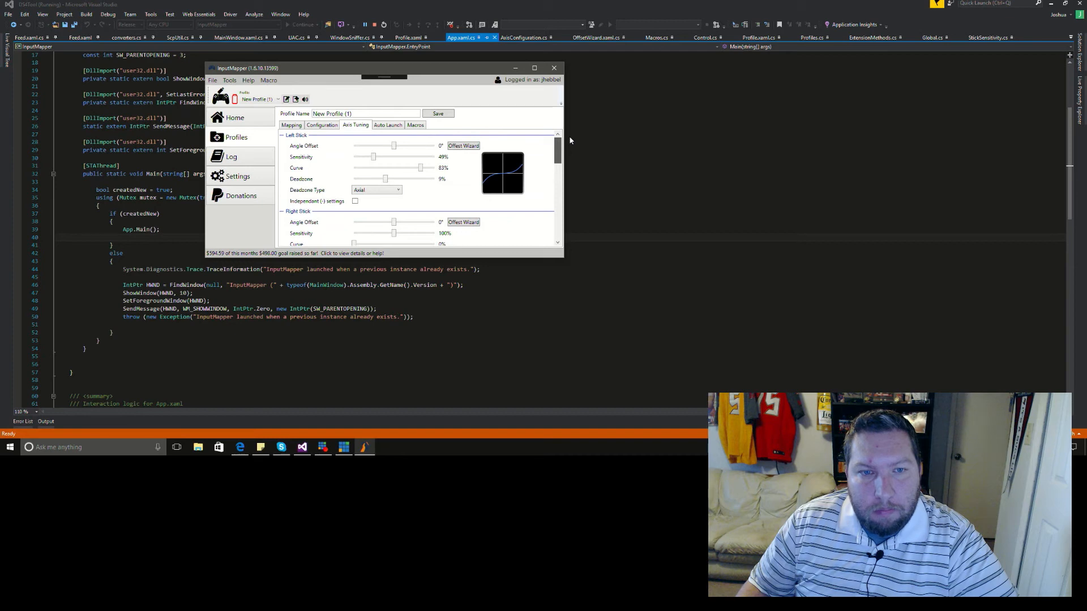
Step: Reposition the window and move the left stick curve to 55%, then 79%
drag(384, 68, 420, 81)
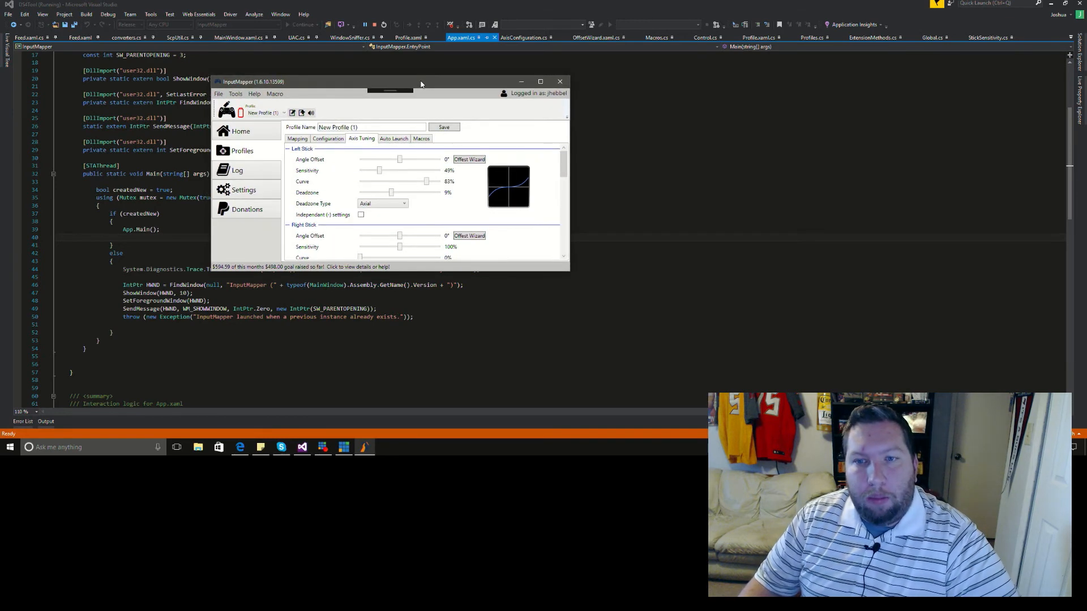
drag(420, 82, 401, 114)
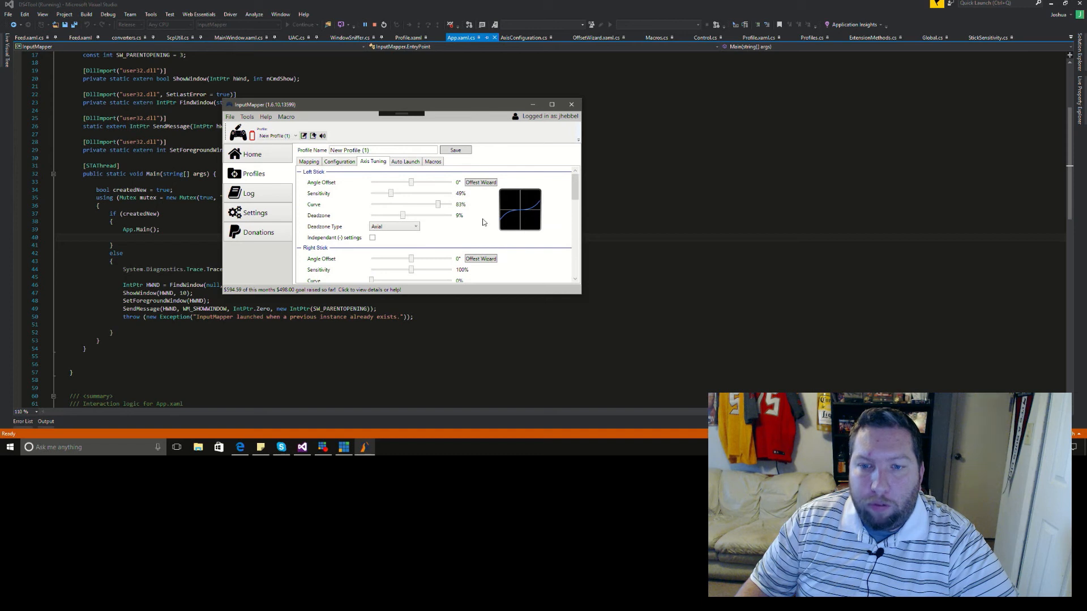
mouse_move(477, 219)
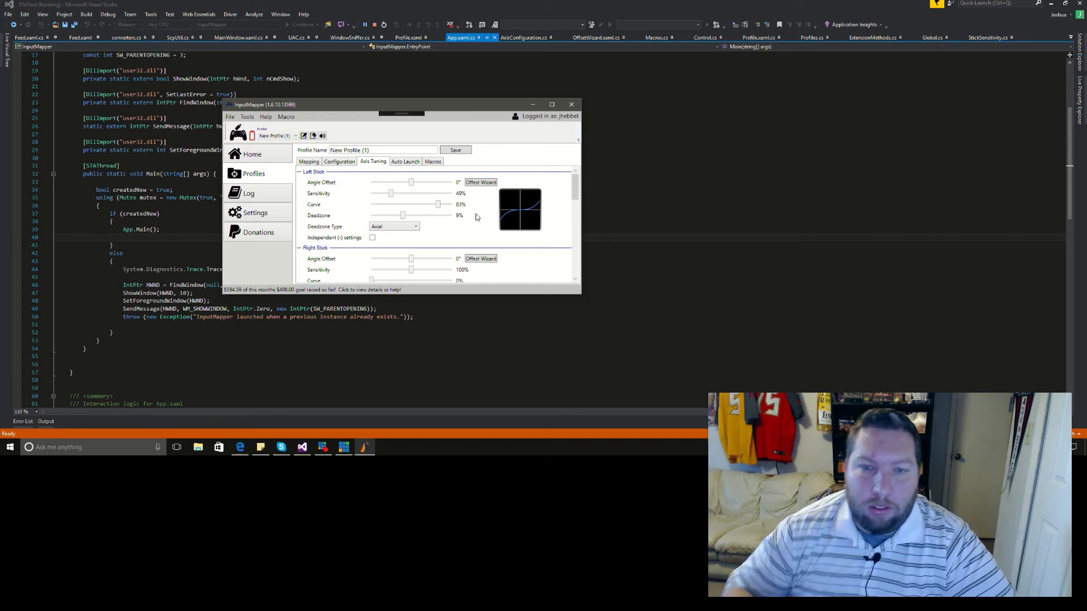
mouse_move(501, 213)
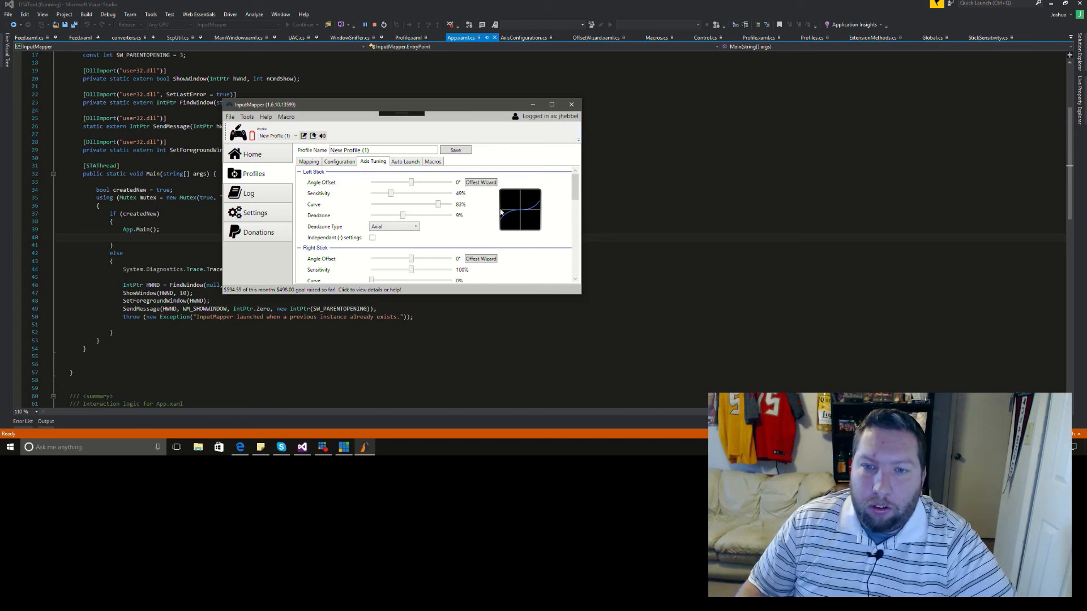
mouse_move(531, 271)
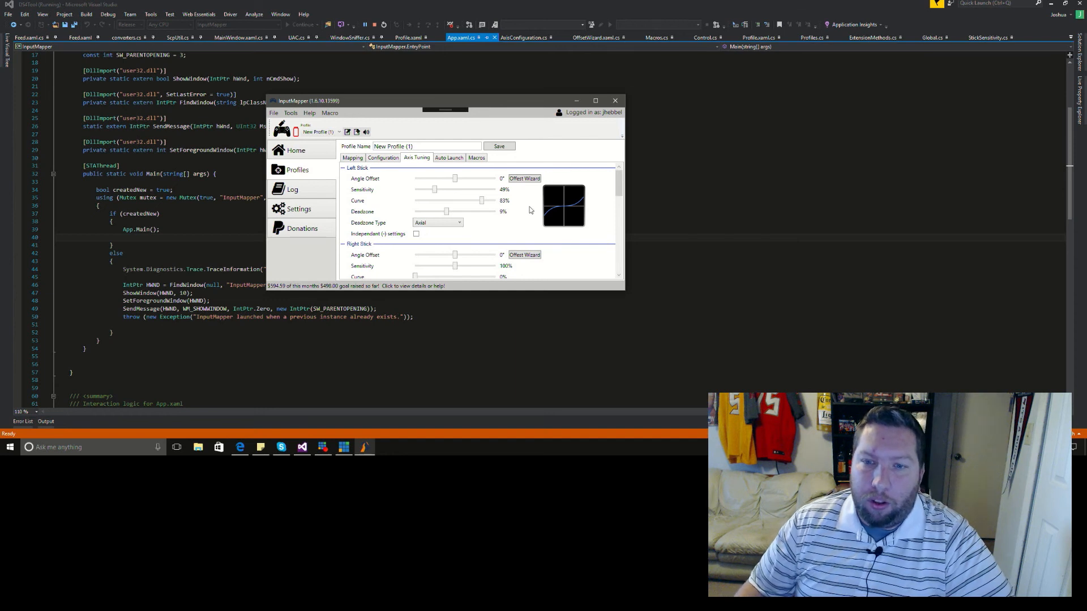
drag(482, 200, 458, 200)
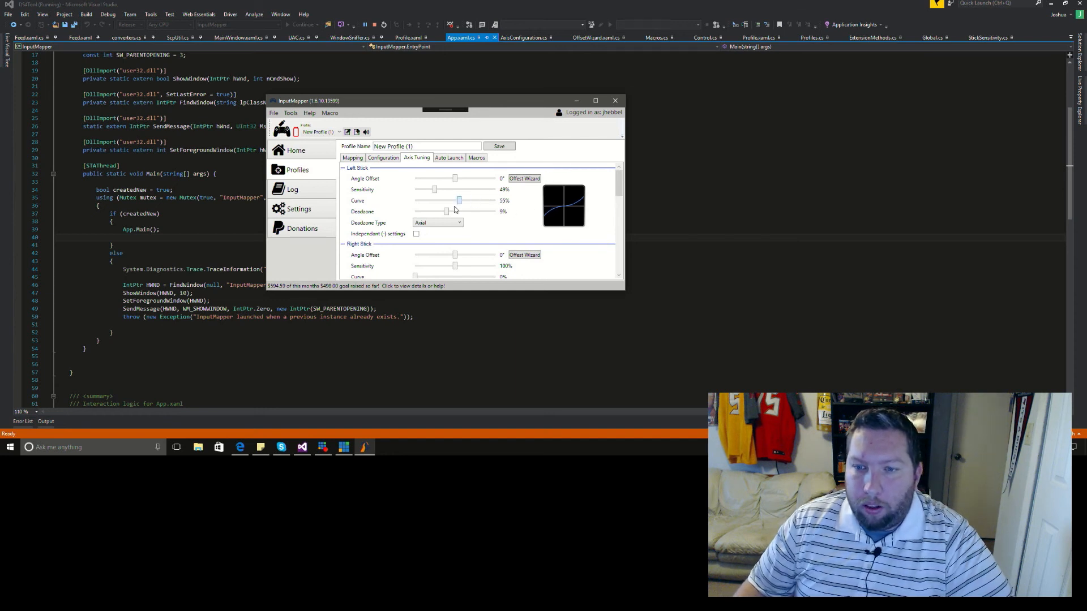
drag(458, 200, 479, 201)
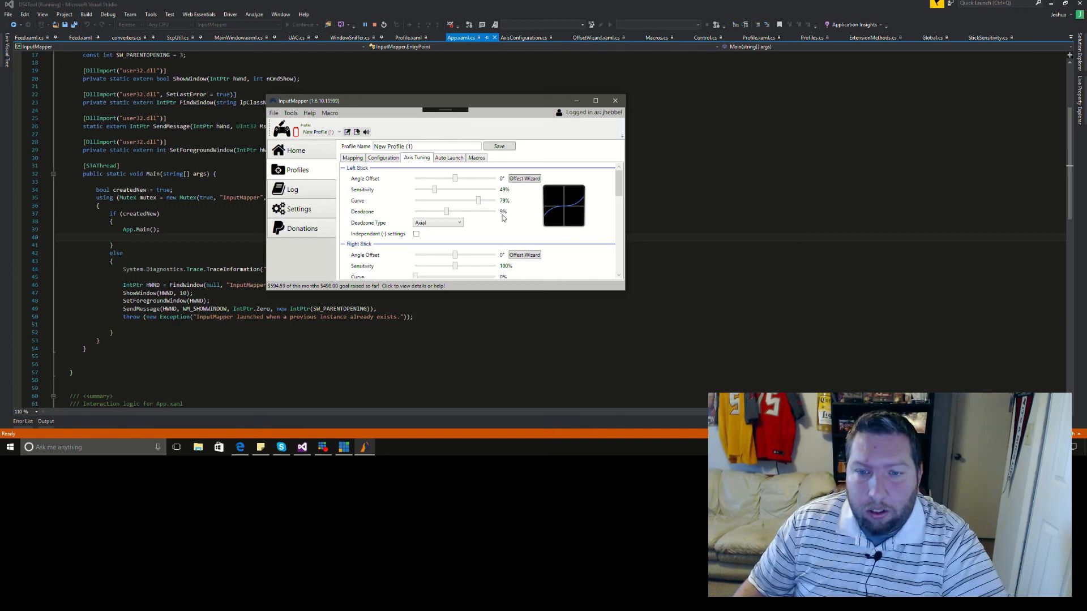
mouse_move(518, 224)
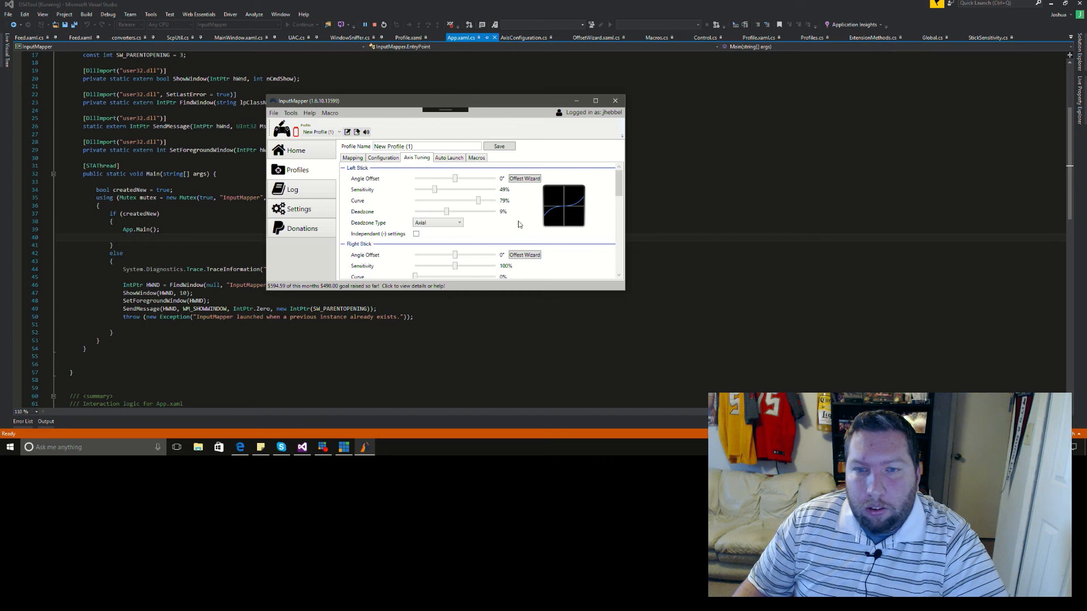